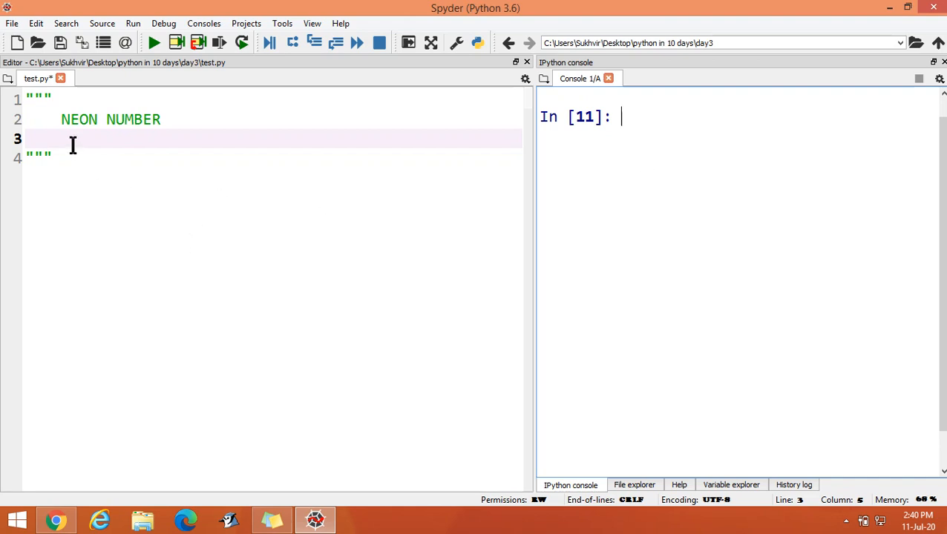
mouse_move(244, 230)
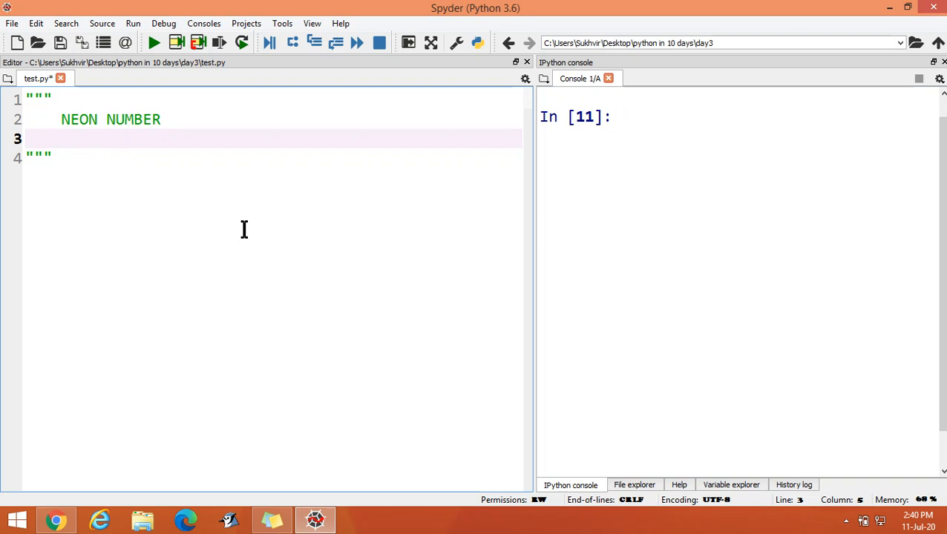
Step: Type the worked example lines '9', 'sq of 9 is 81' and '8 + 1 = 9' into the docstring
type("9")
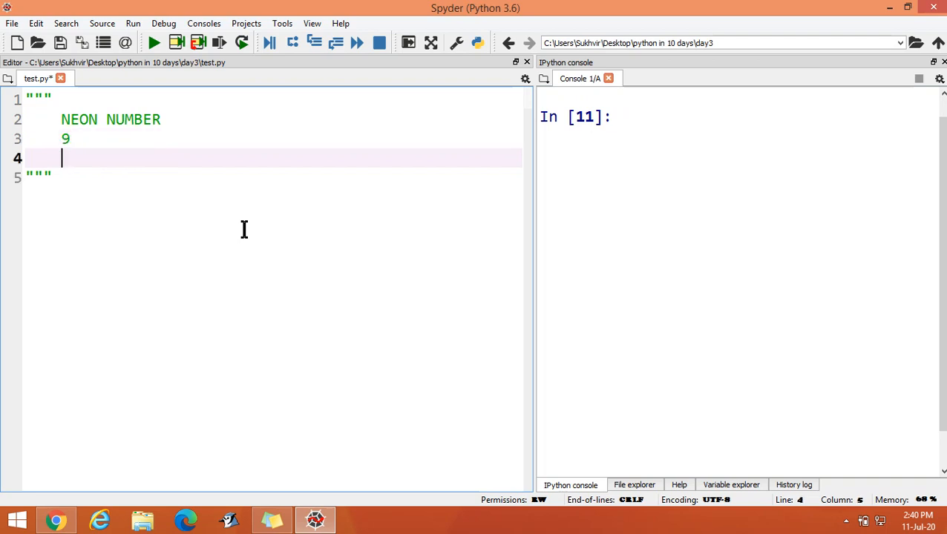
type("s")
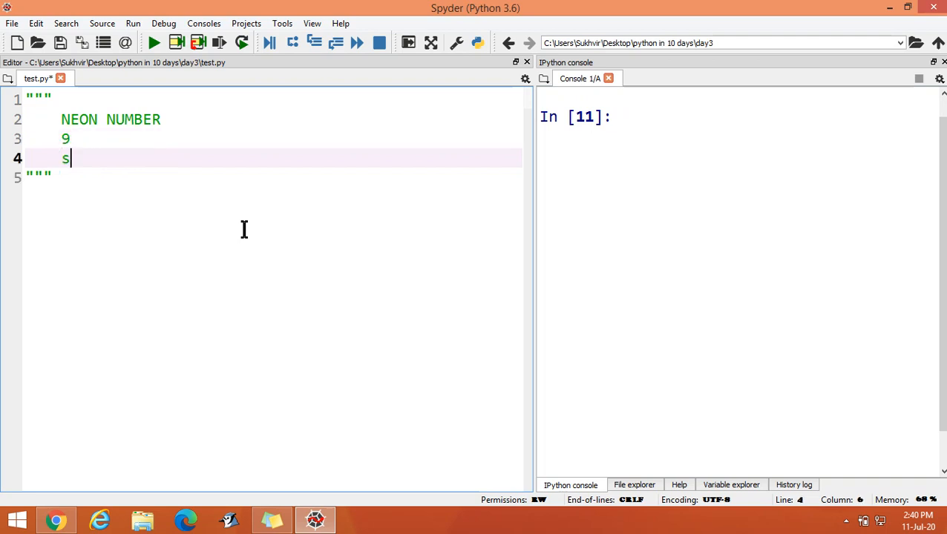
type("q of")
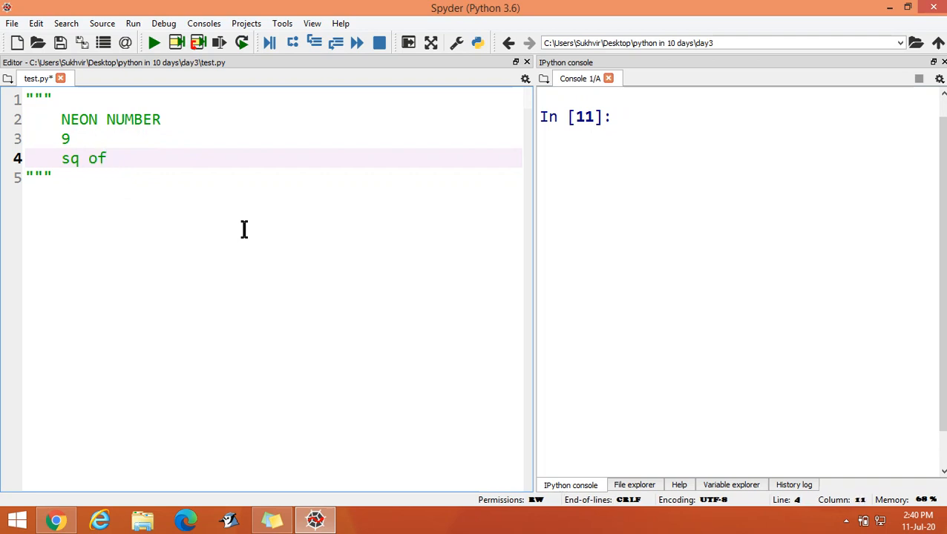
type("9")
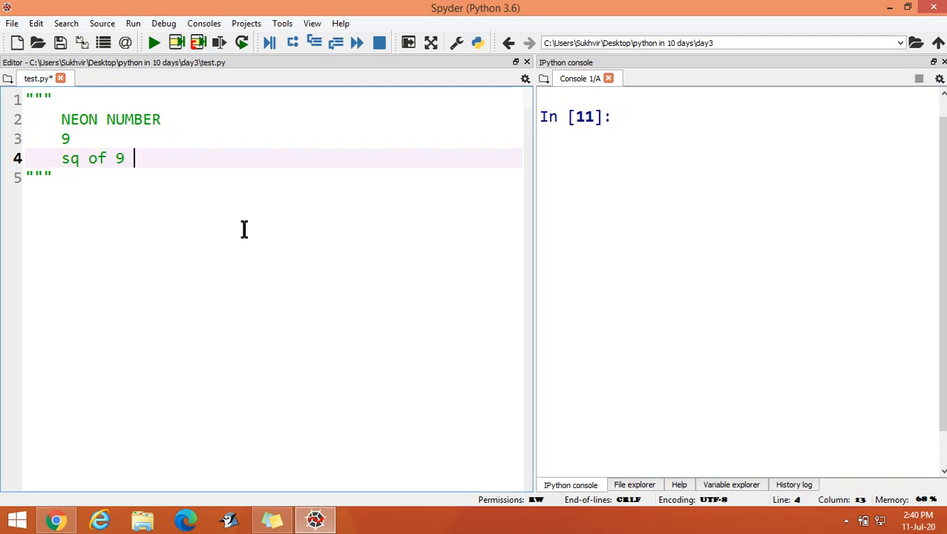
type("is")
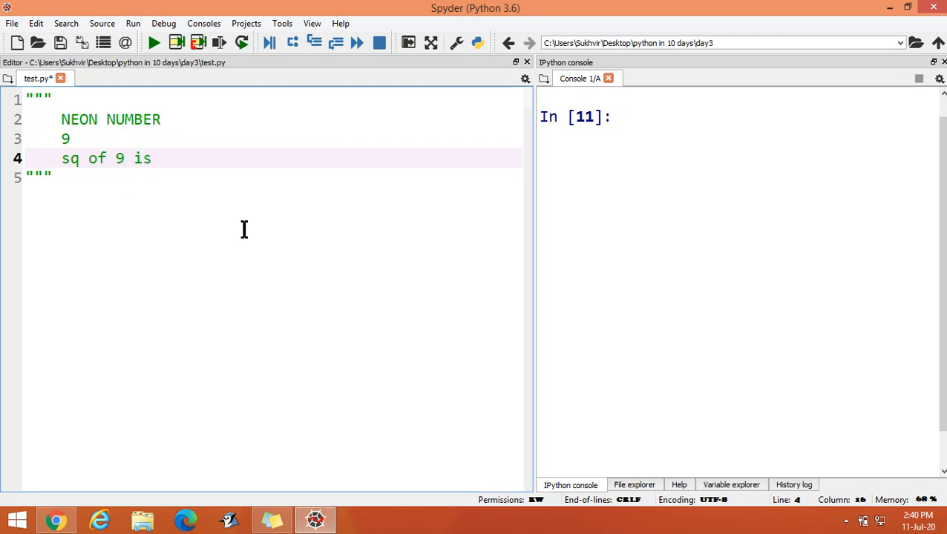
type("81")
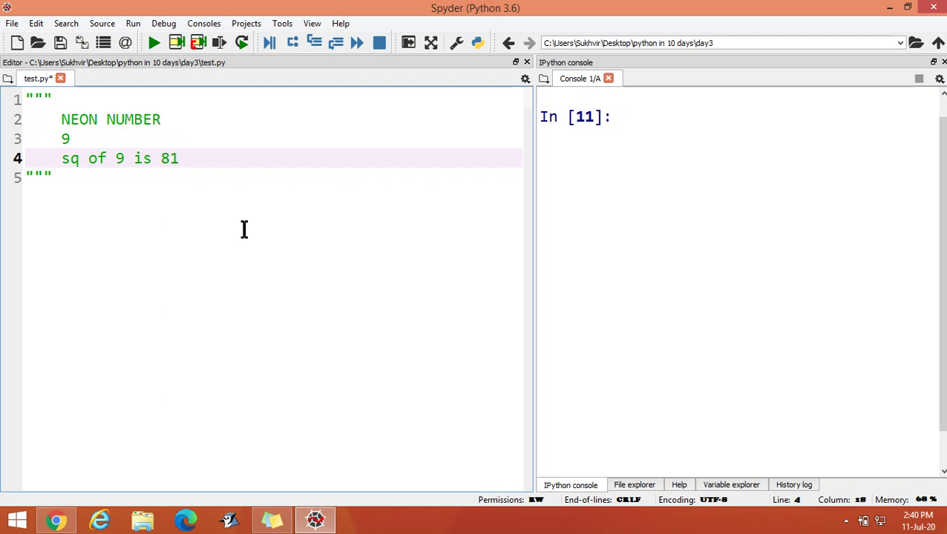
type("8")
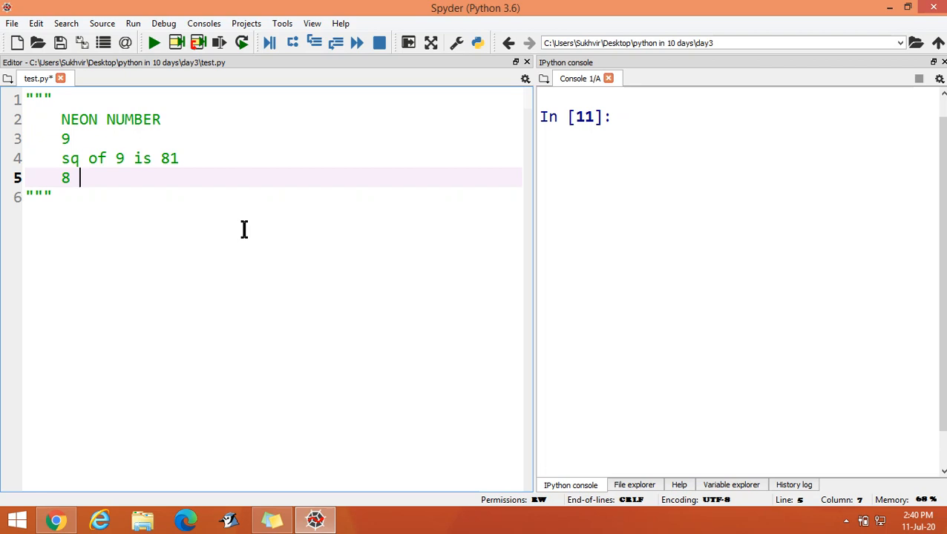
type("+ 1")
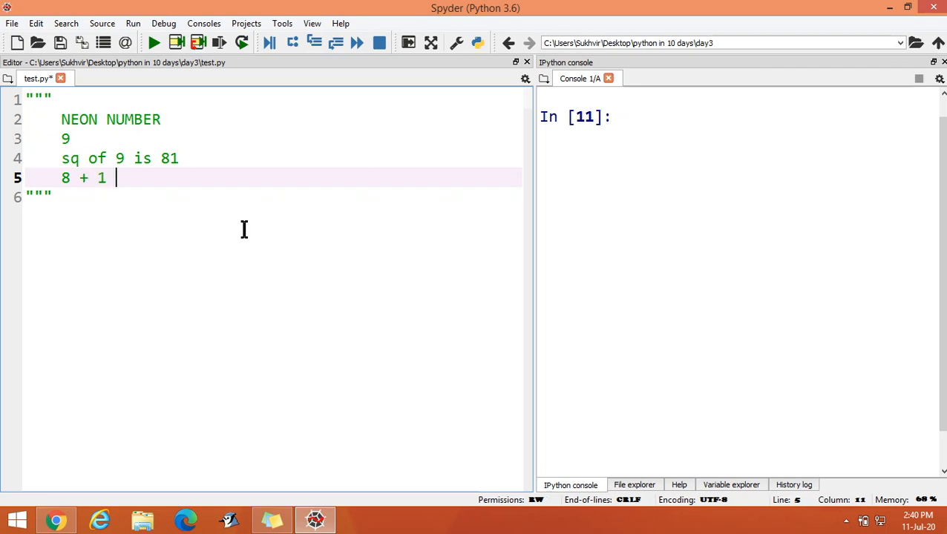
type("= 9")
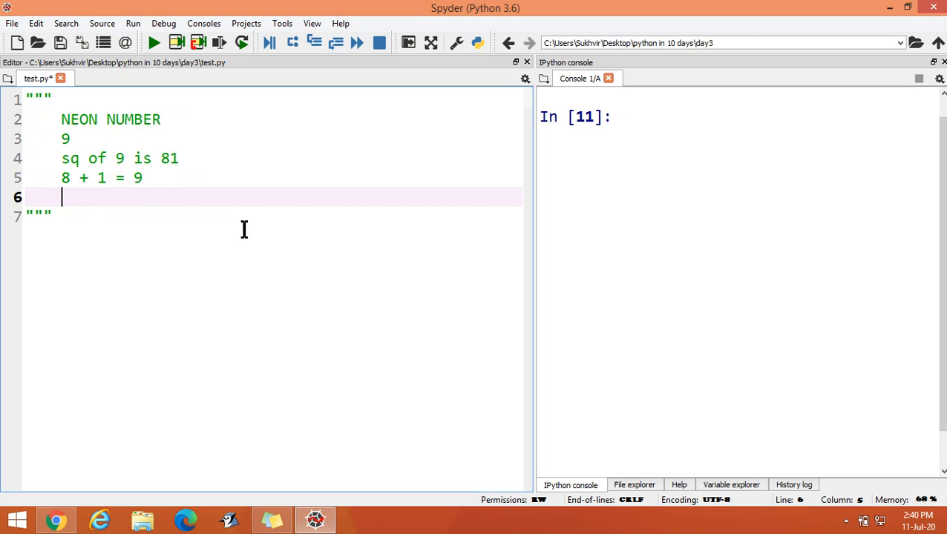
Step: Write 'if the sum of digits of sq of a number is the number itself' in the docstring
type("if the")
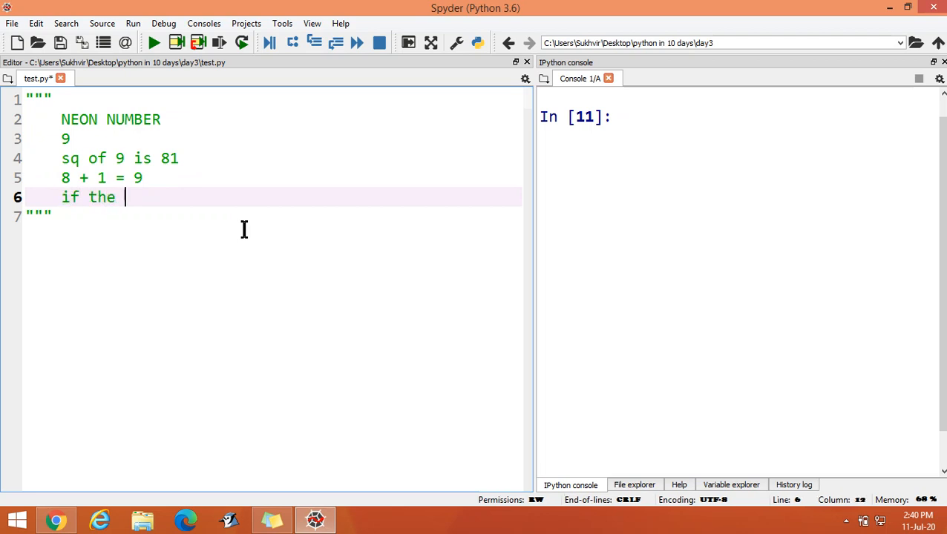
type("sum of")
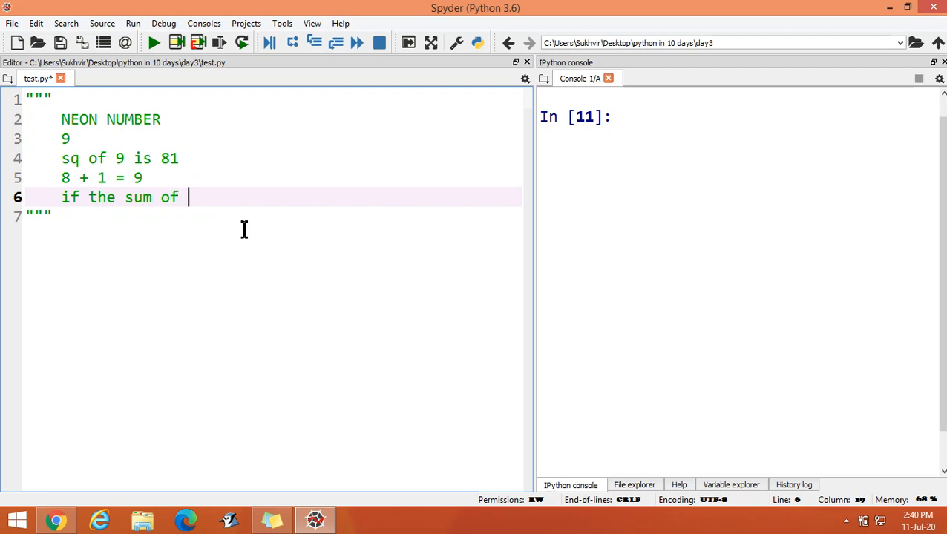
type("digits")
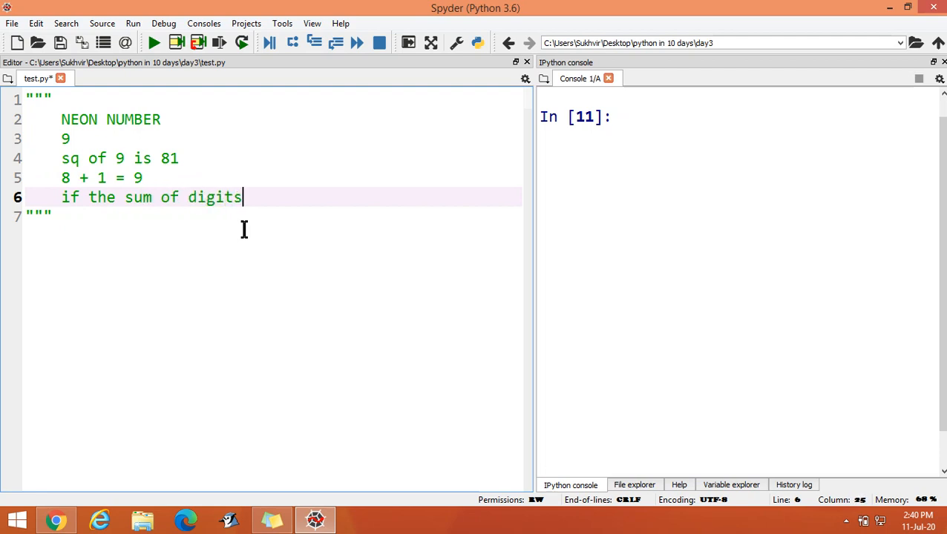
type("fo")
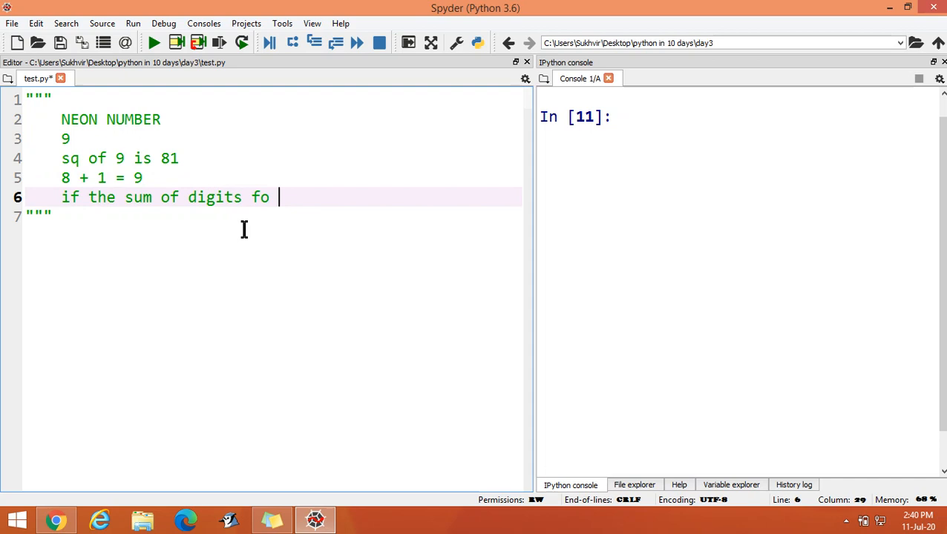
type("f")
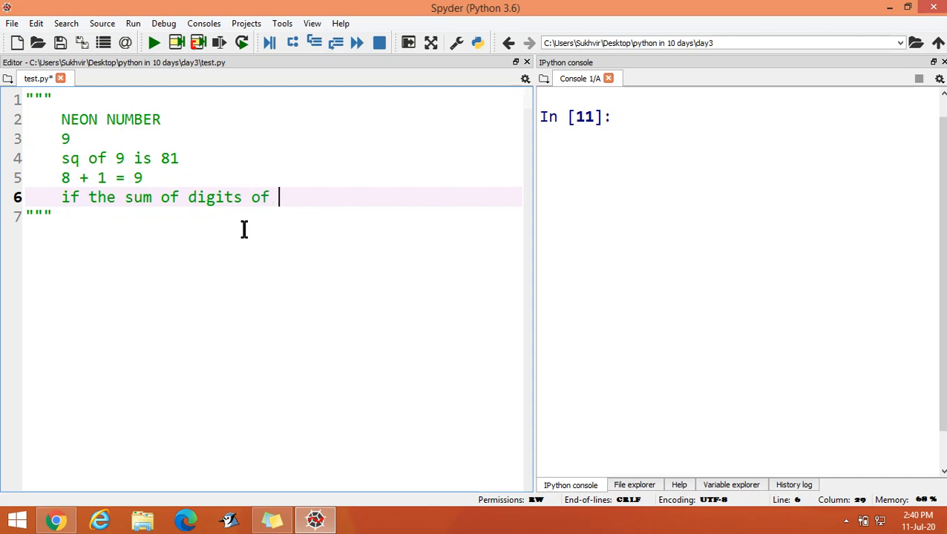
type("sq of a")
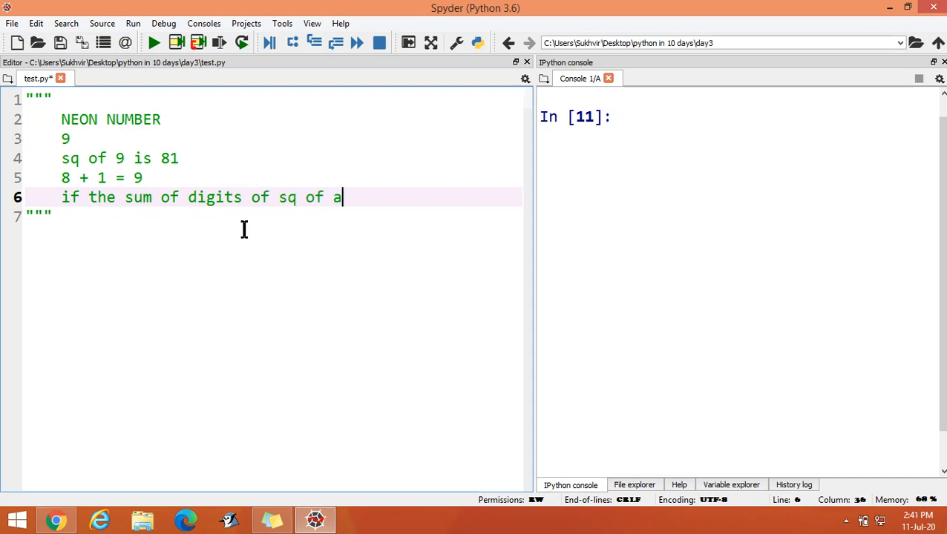
type("number")
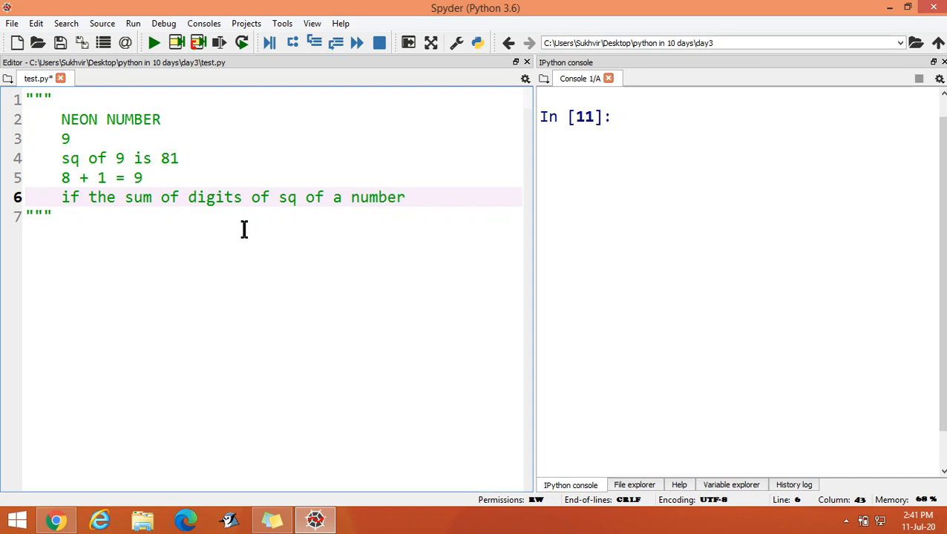
type("is th")
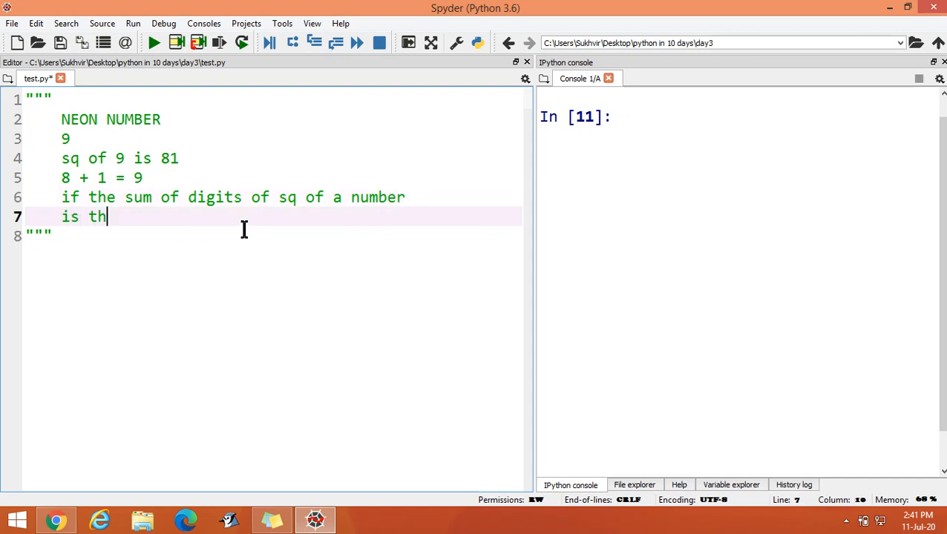
type("e number")
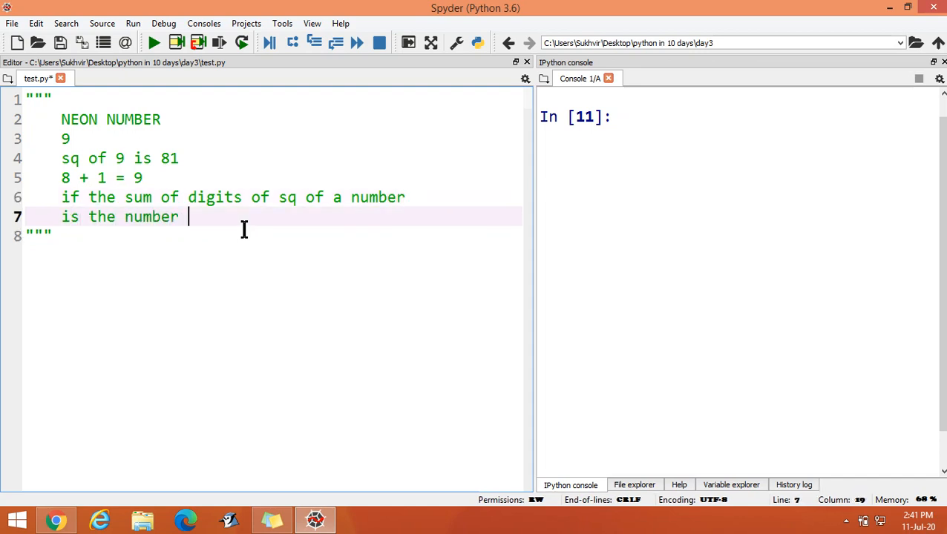
type("itsel")
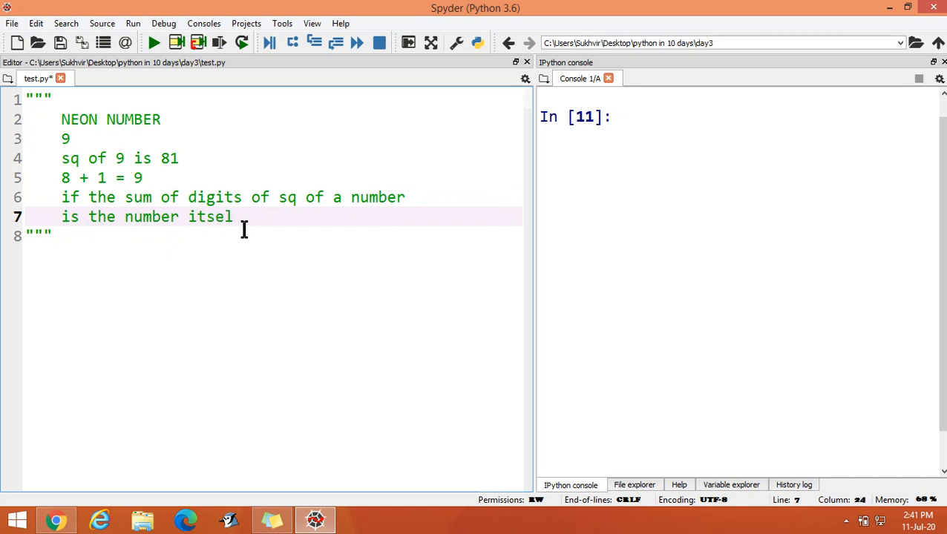
key("enter")
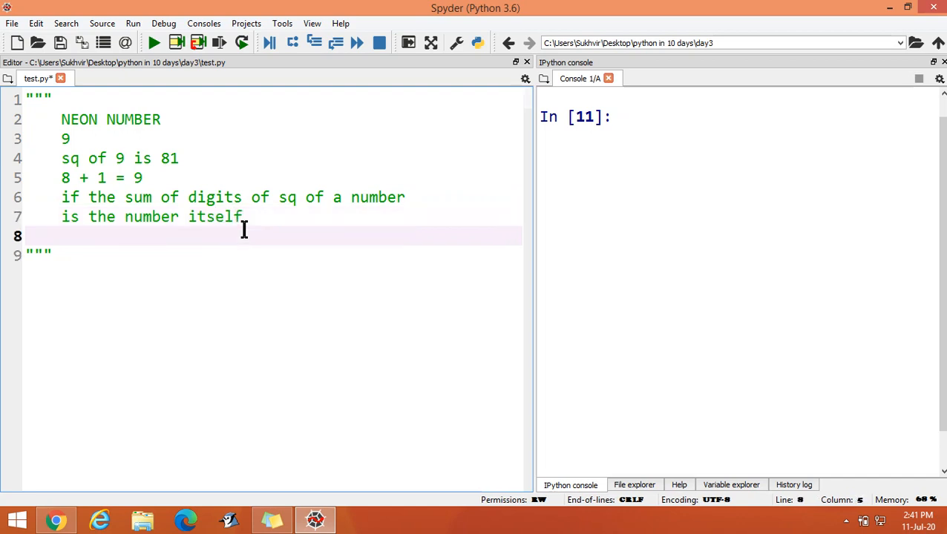
Step: Finish the definition with 'then it's known as neon number'
type("then")
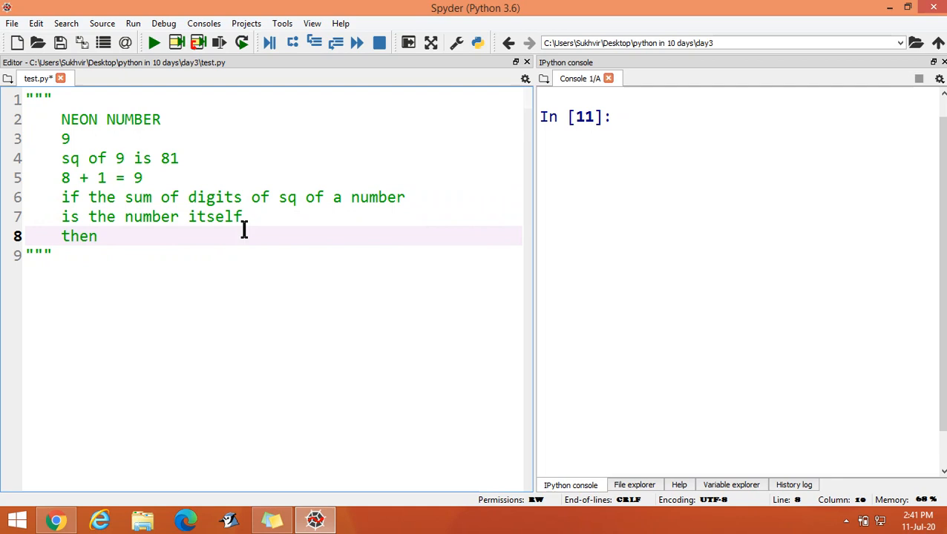
type("it's")
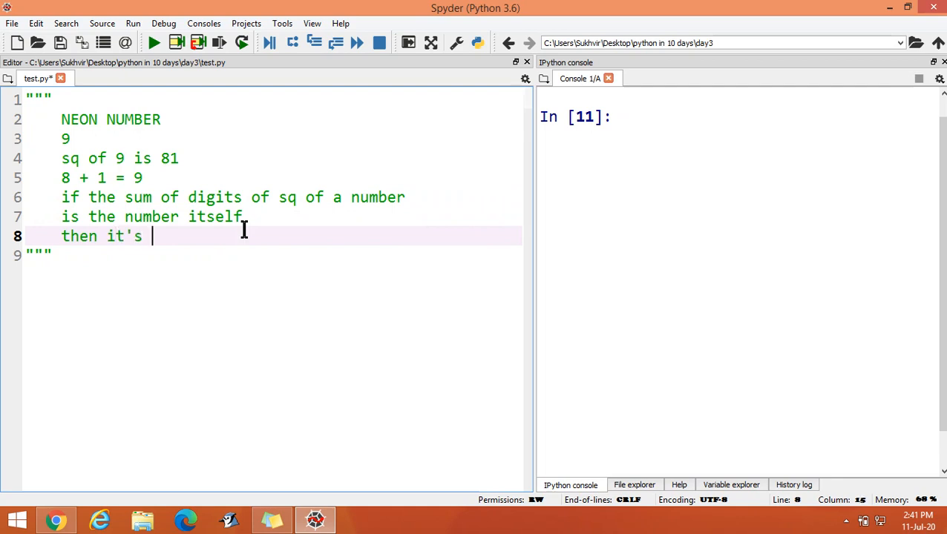
type("known")
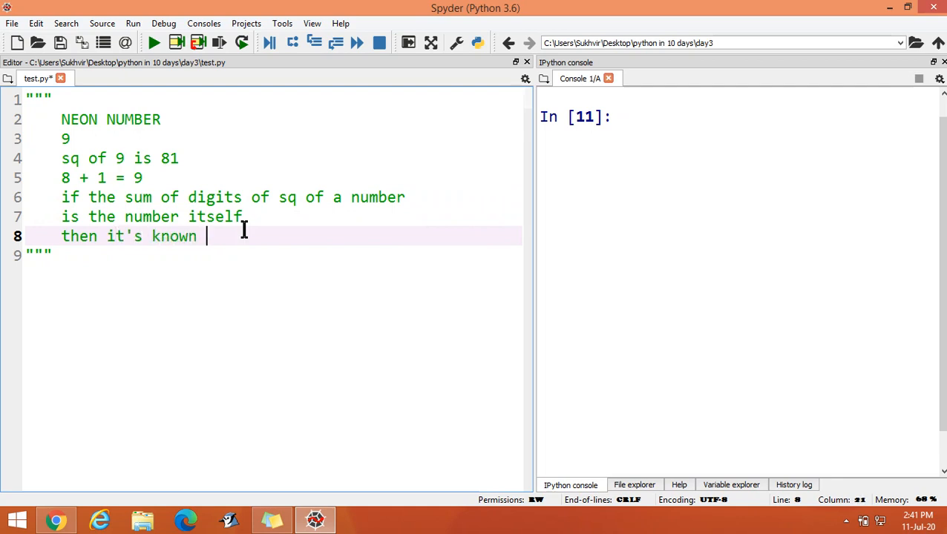
type("as")
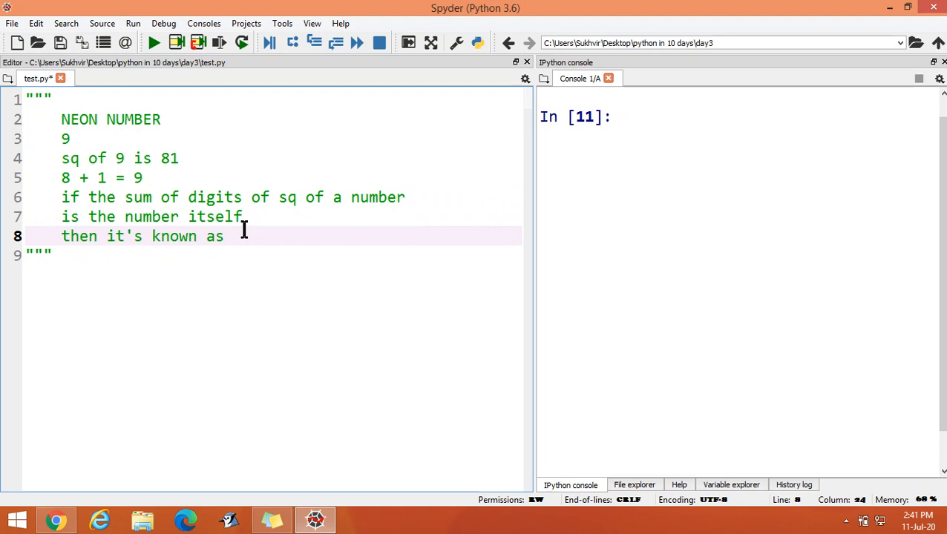
type("neon n")
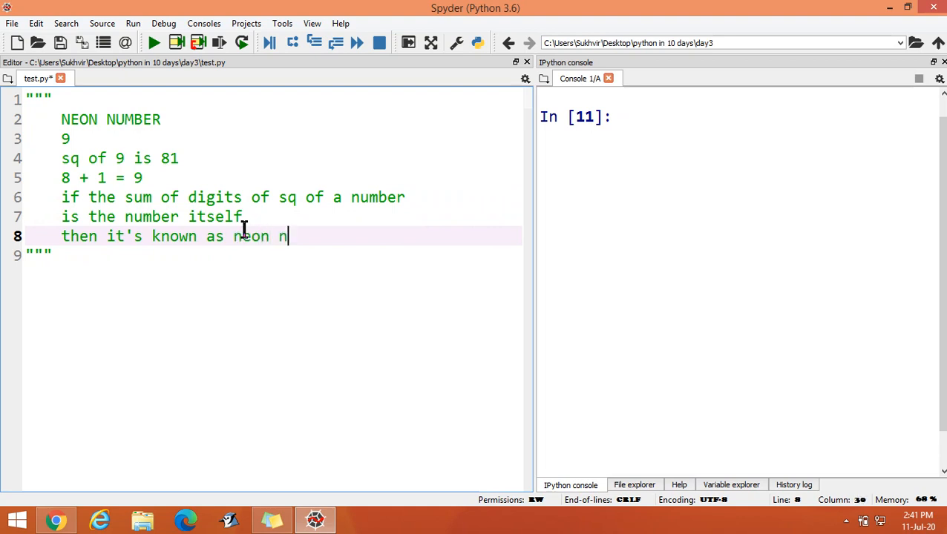
type("umber")
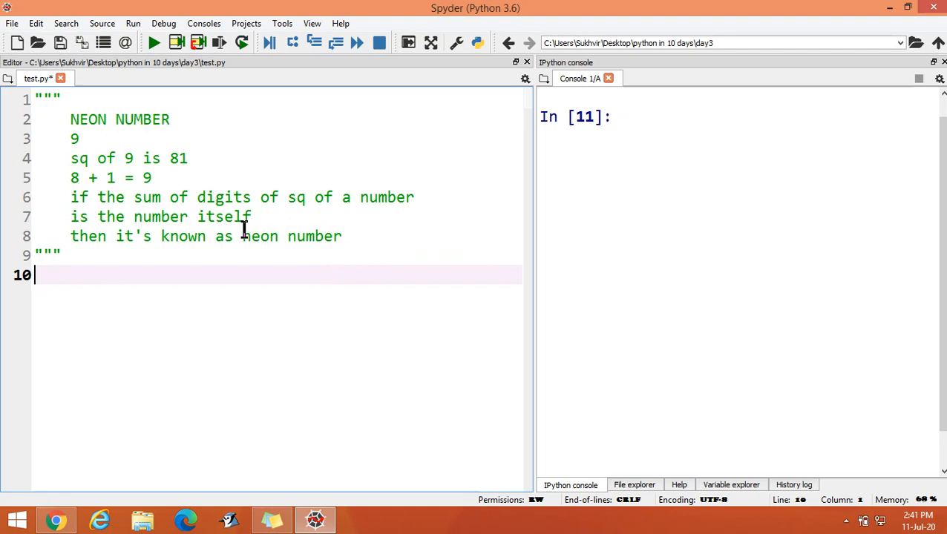
Step: Replace the print stub with n = int(input("Enter any integer value : "))
type("prin")
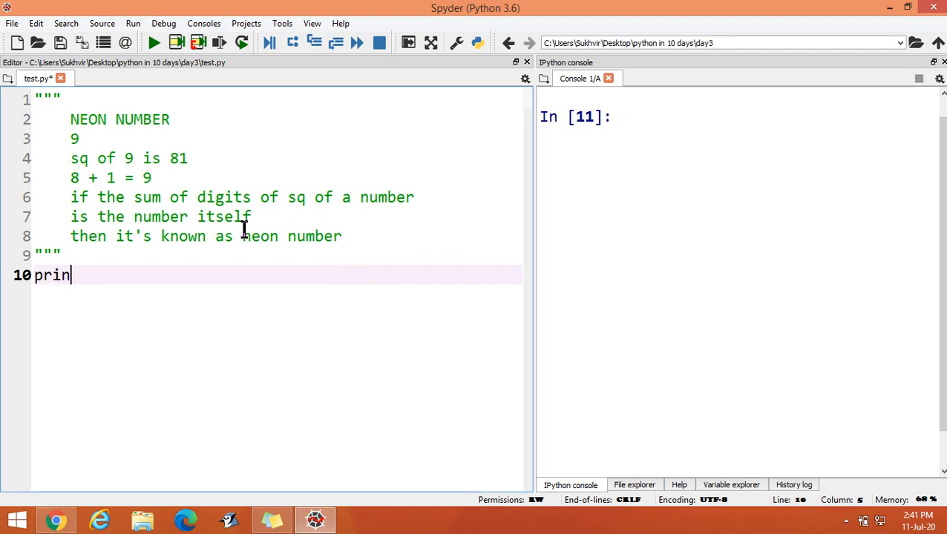
type("t(")
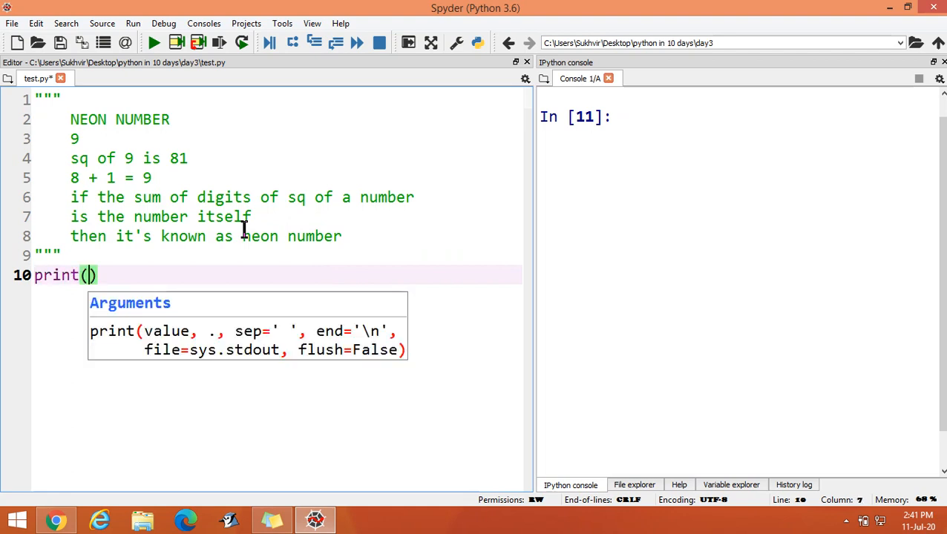
key("ctrl+z")
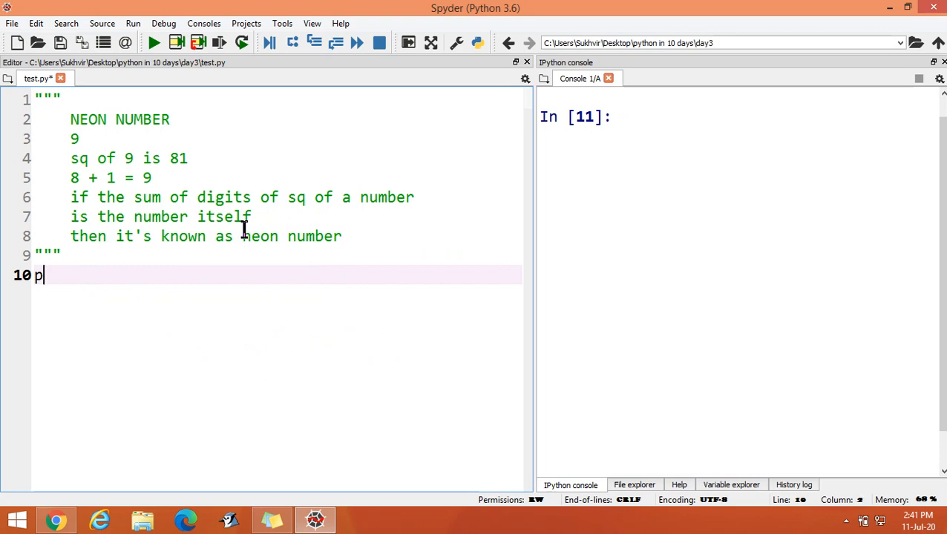
type("n =")
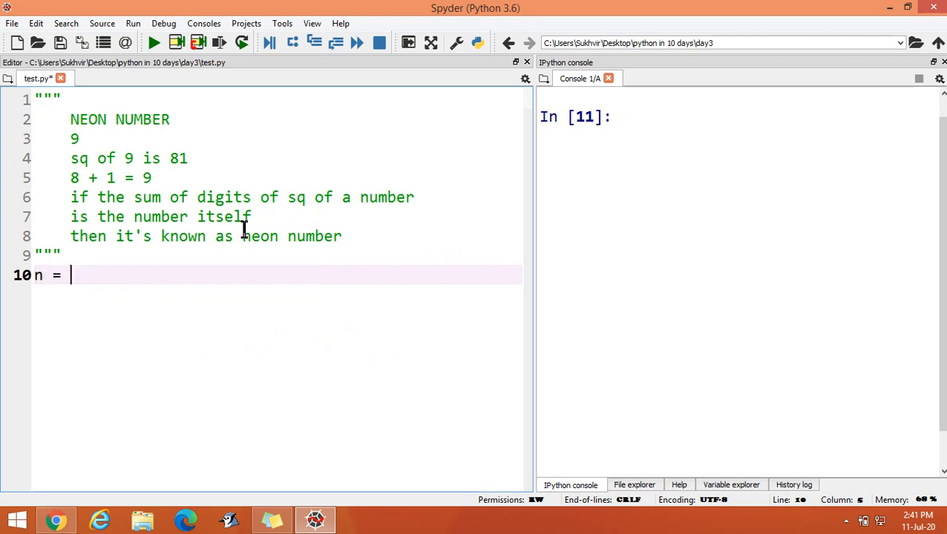
type("int()")
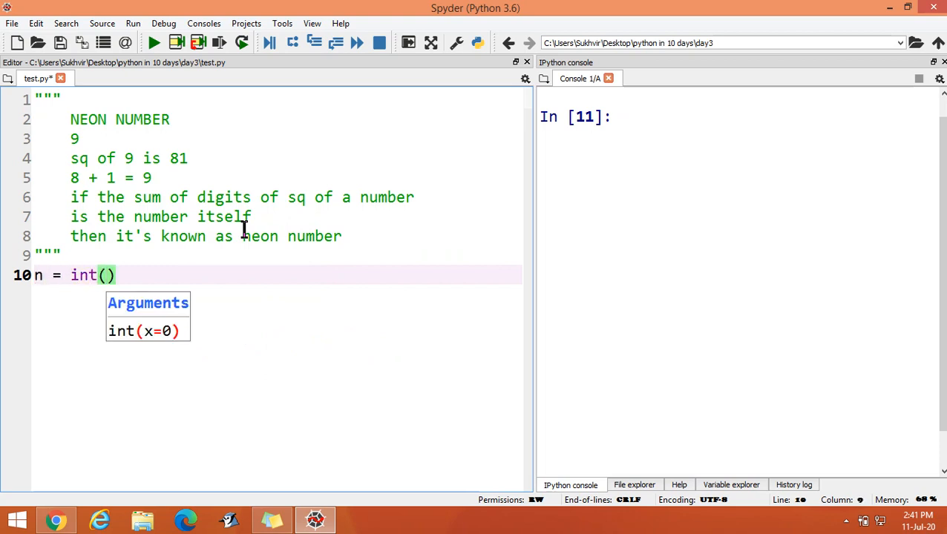
type("input")
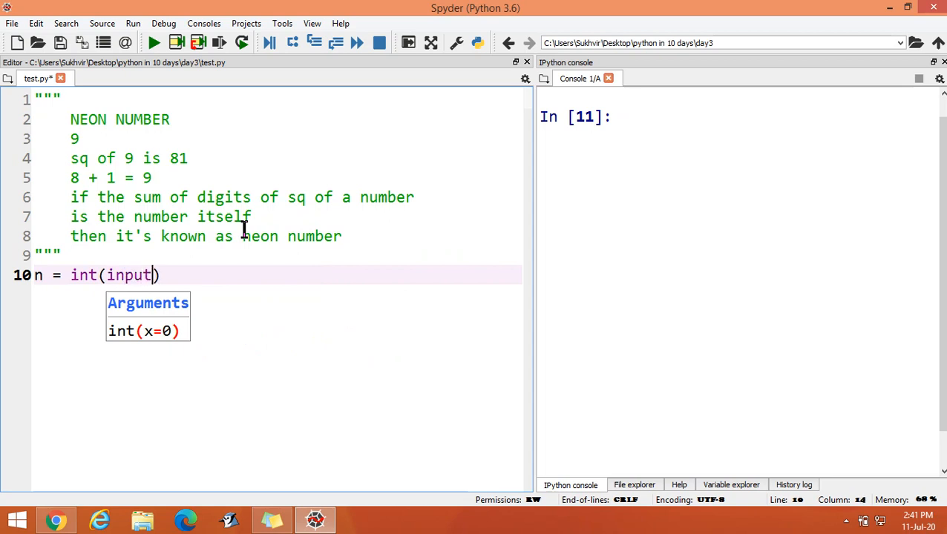
type("\"\"")
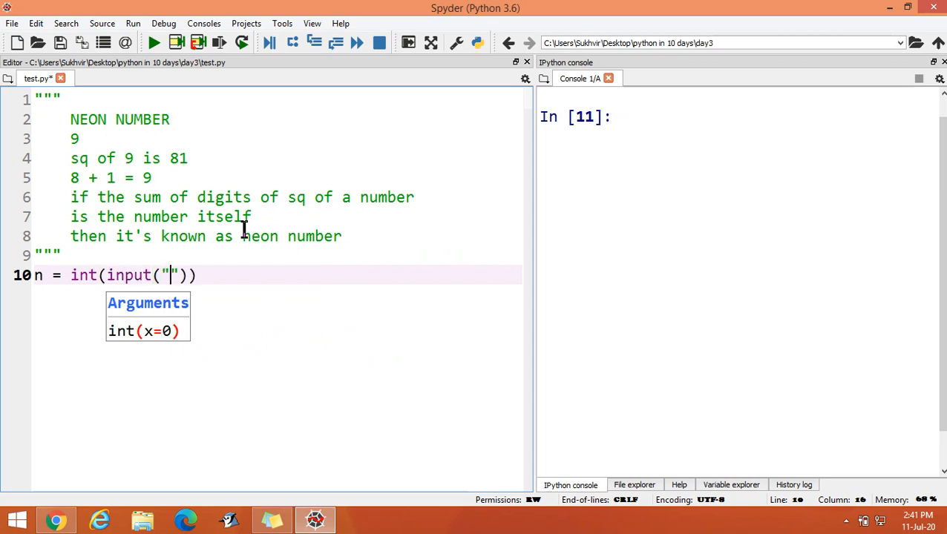
type("Entr")
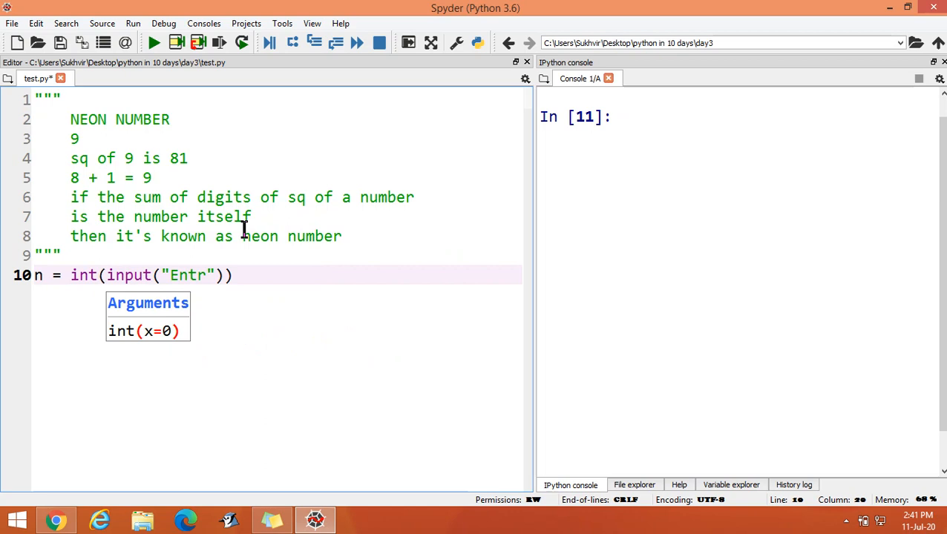
type("er any integer")
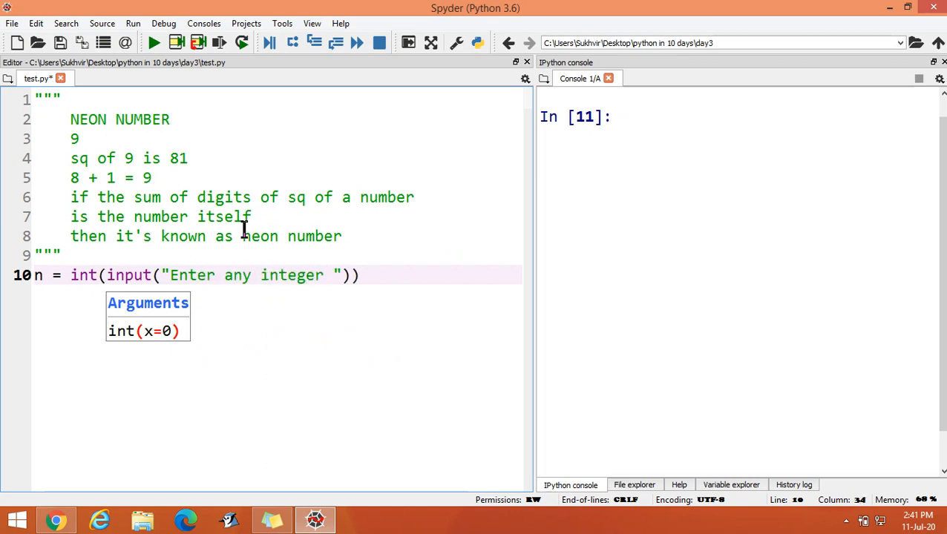
type("value :")
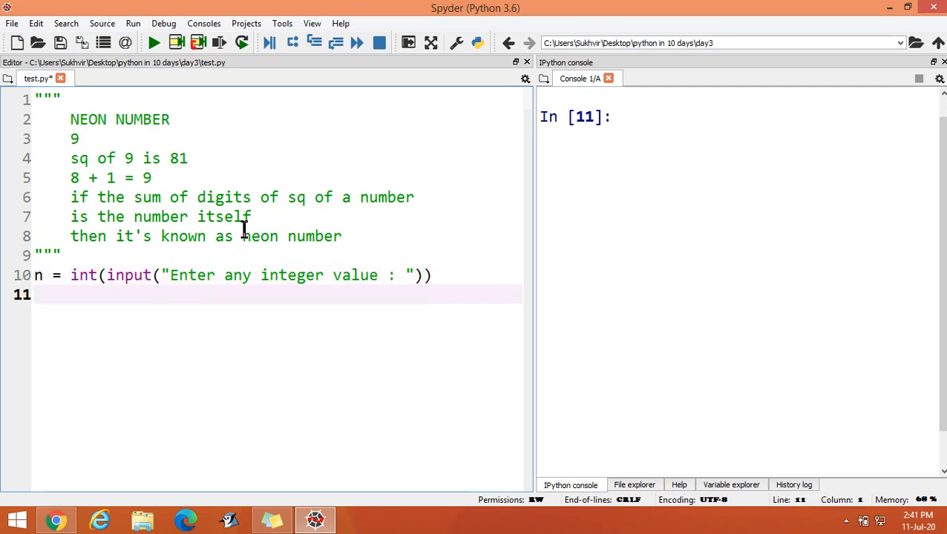
Step: Compute the square on the next line as sq = n*n
type("sq")
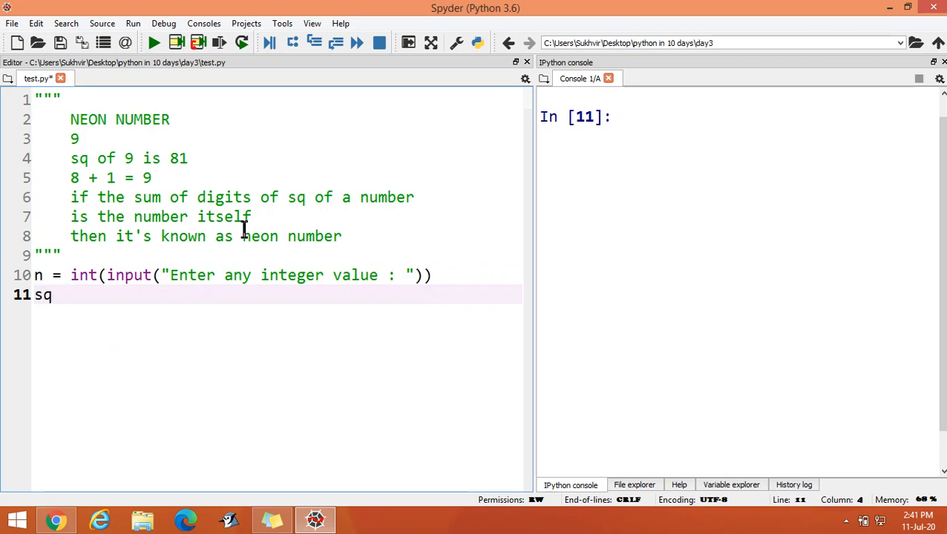
type("= n")
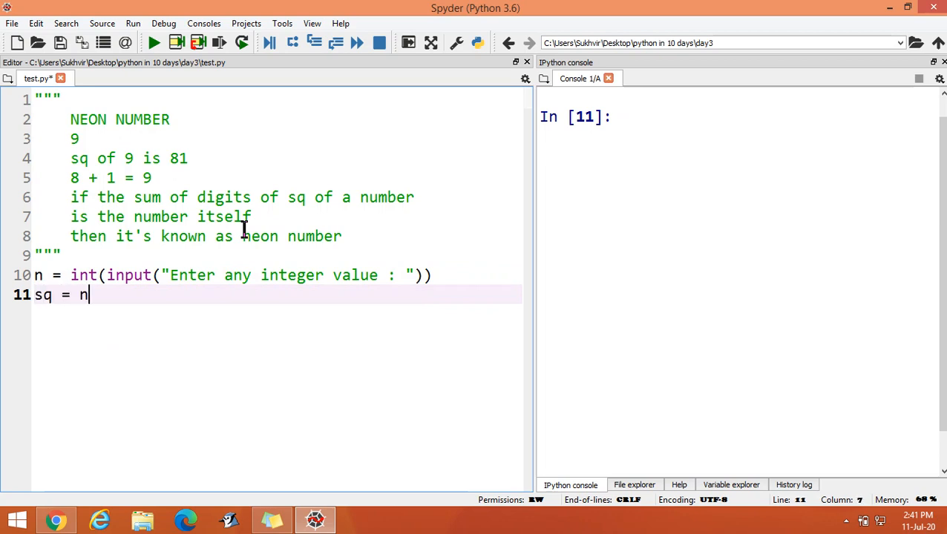
type("*n")
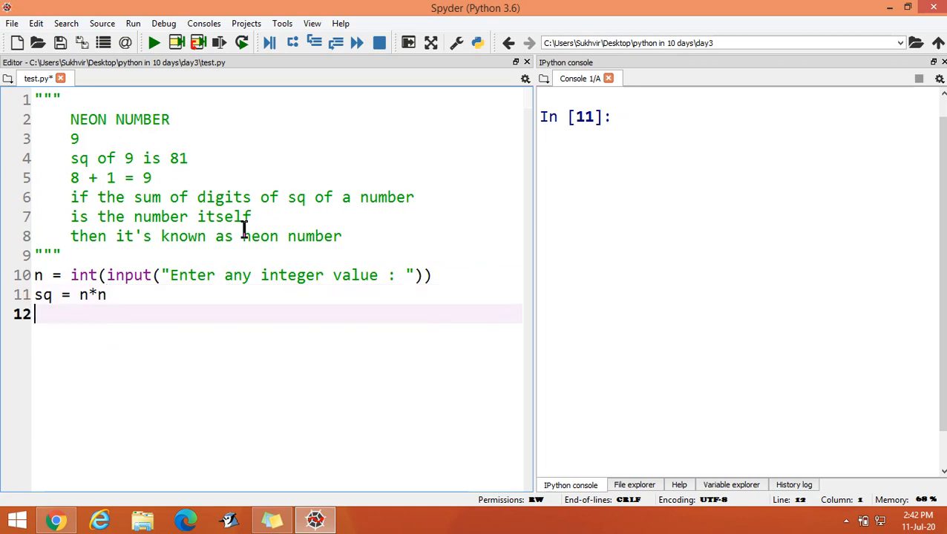
mouse_move(50, 314)
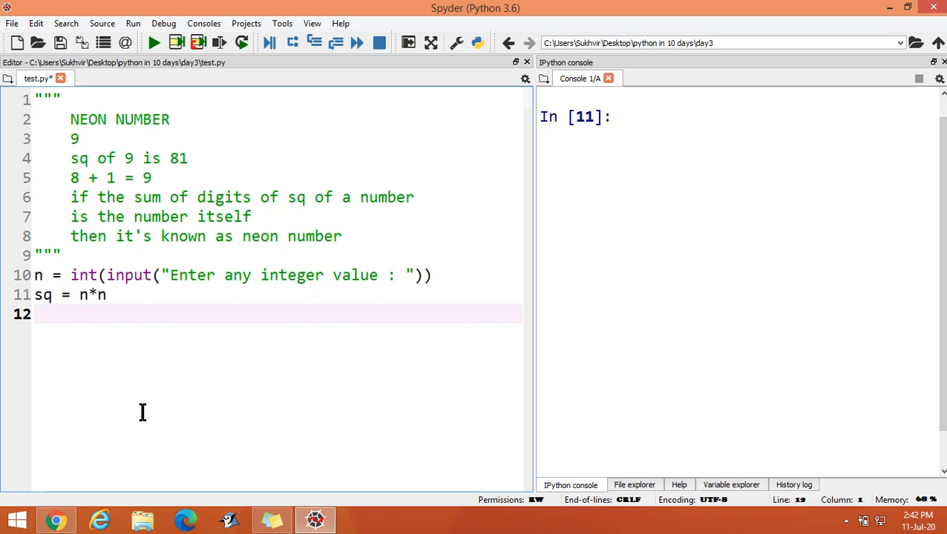
Step: Start a while sq!=0: loop that takes the last digit with rem = sq%10
type("while")
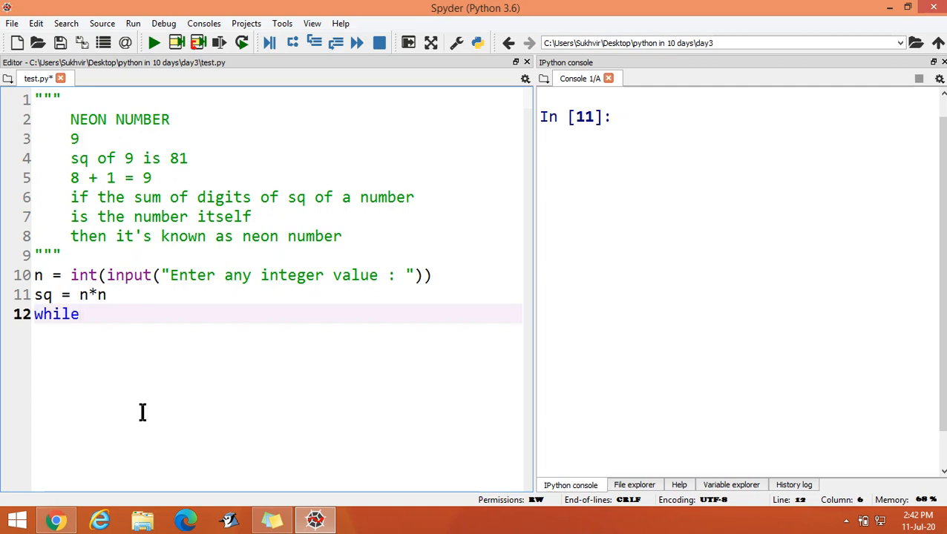
type("sq")
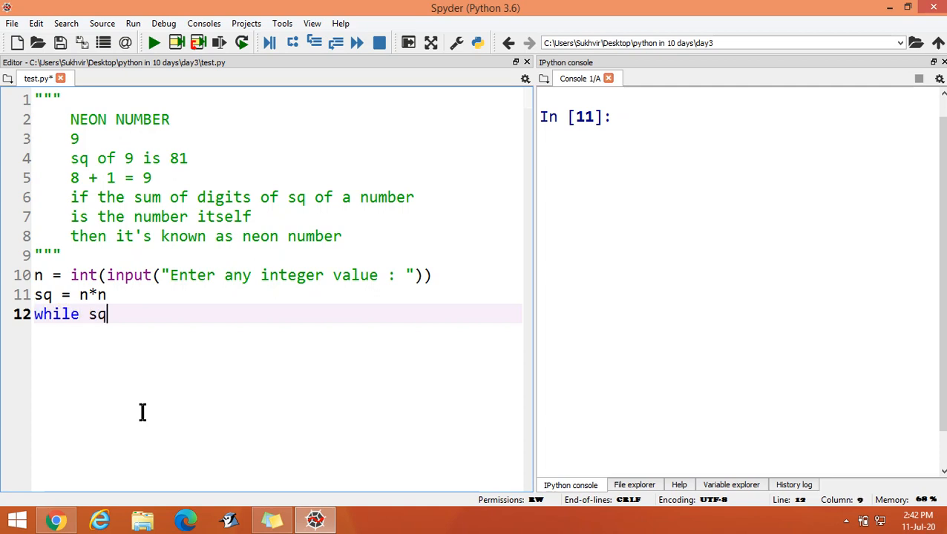
type("!=")
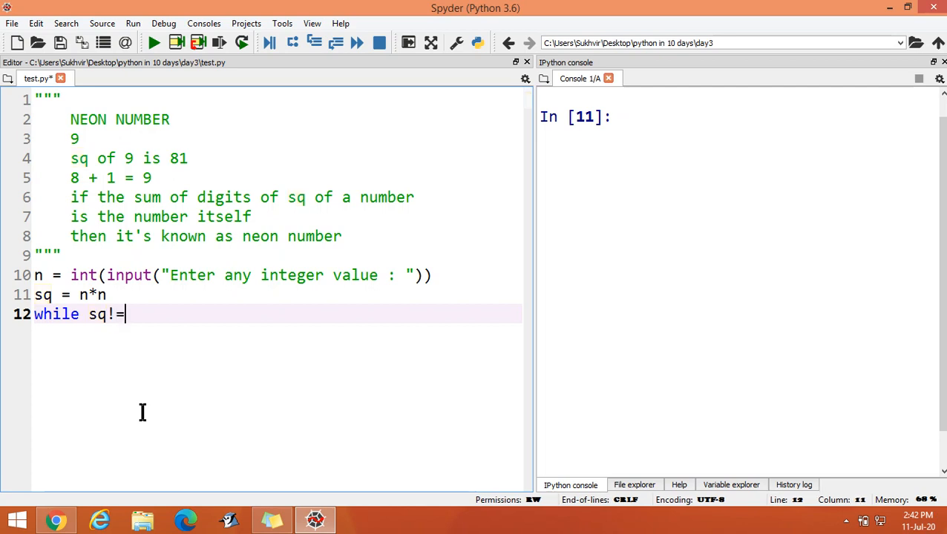
type("0:")
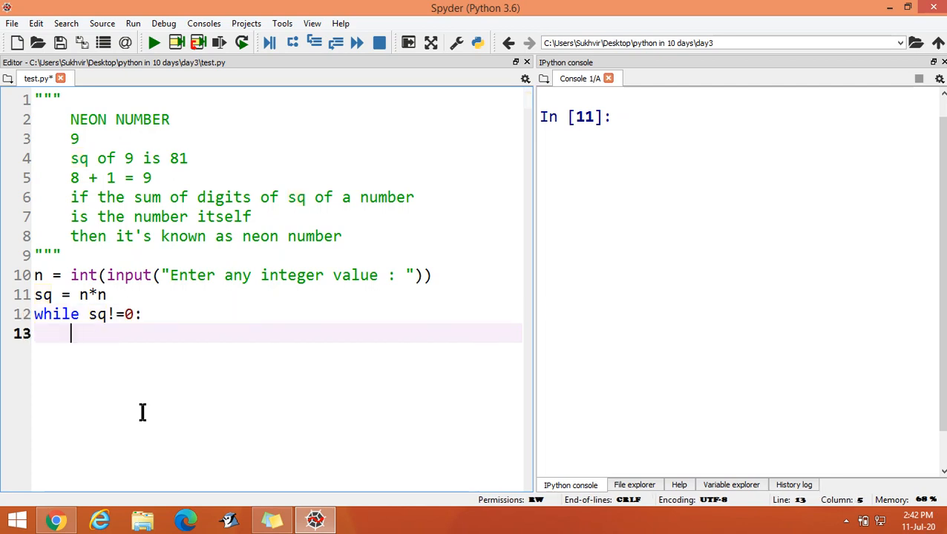
type("r")
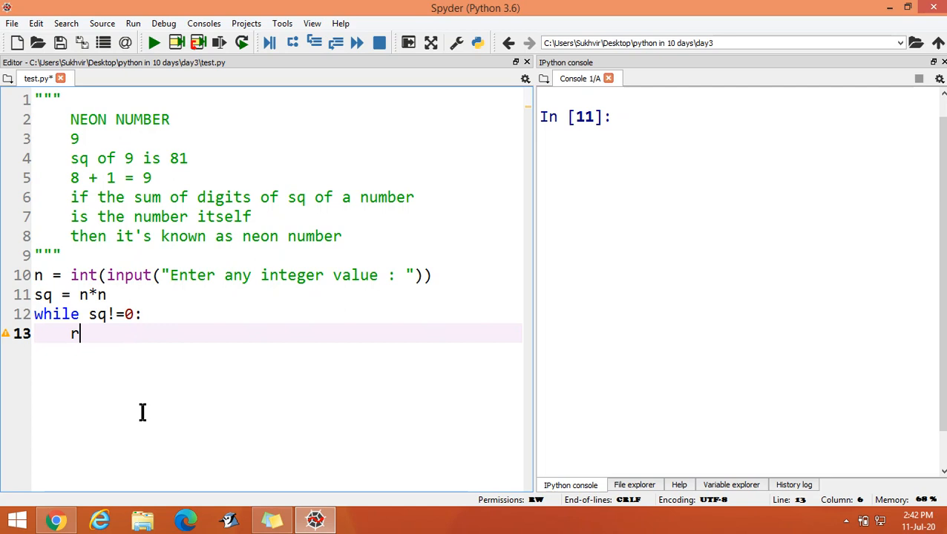
type("em")
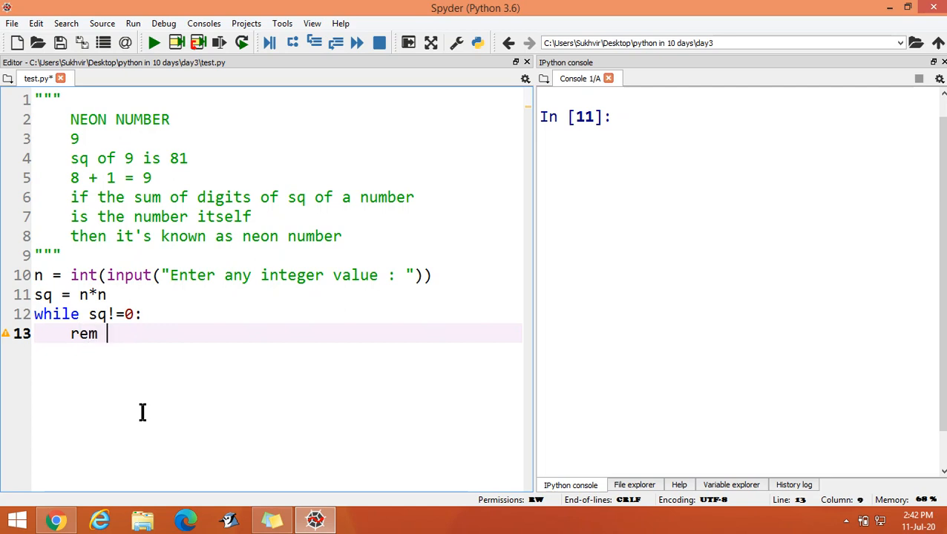
type("=")
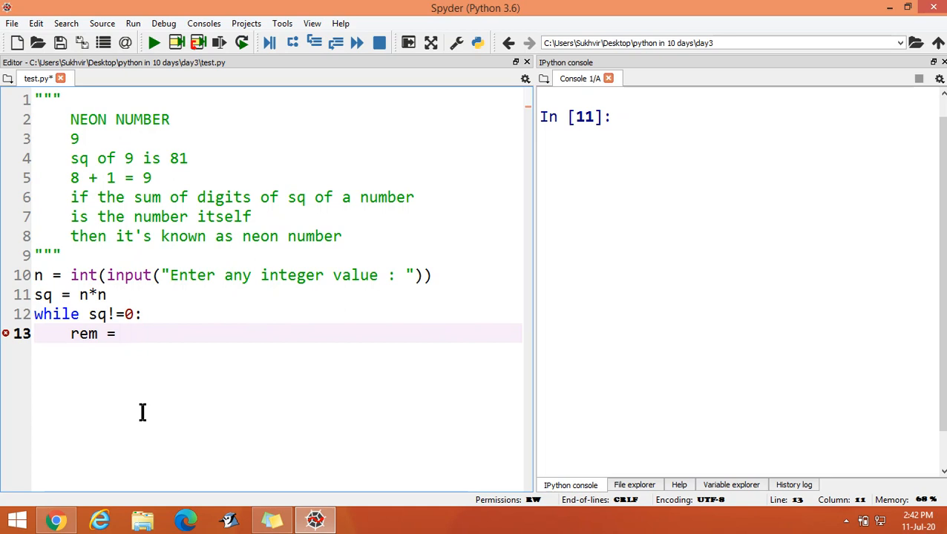
type("sq")
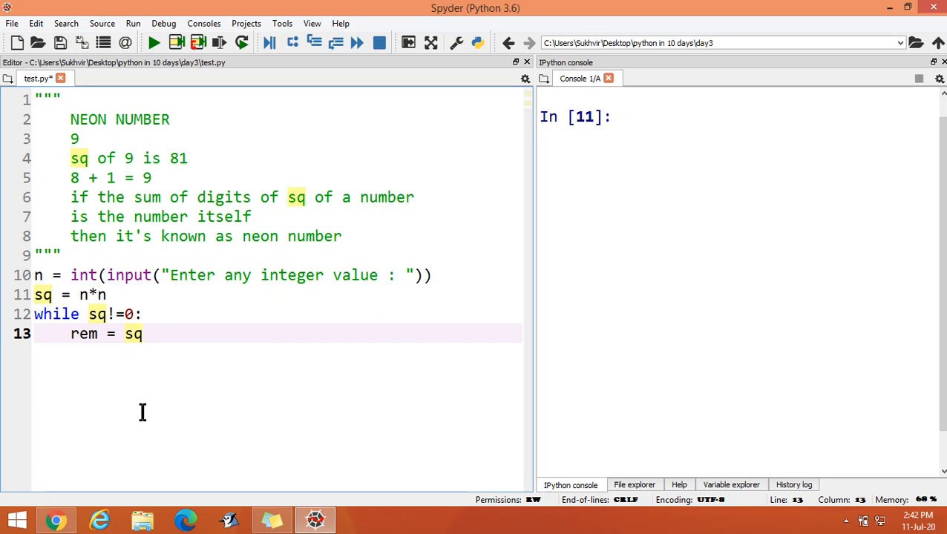
type("%10")
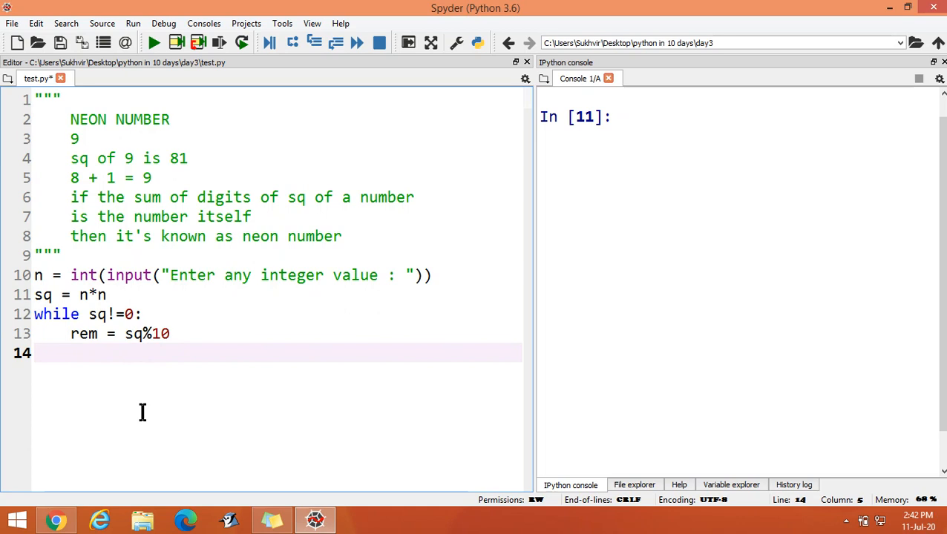
Step: Accumulate the digit inside the loop with SUM = SUM + rem
type("SUM")
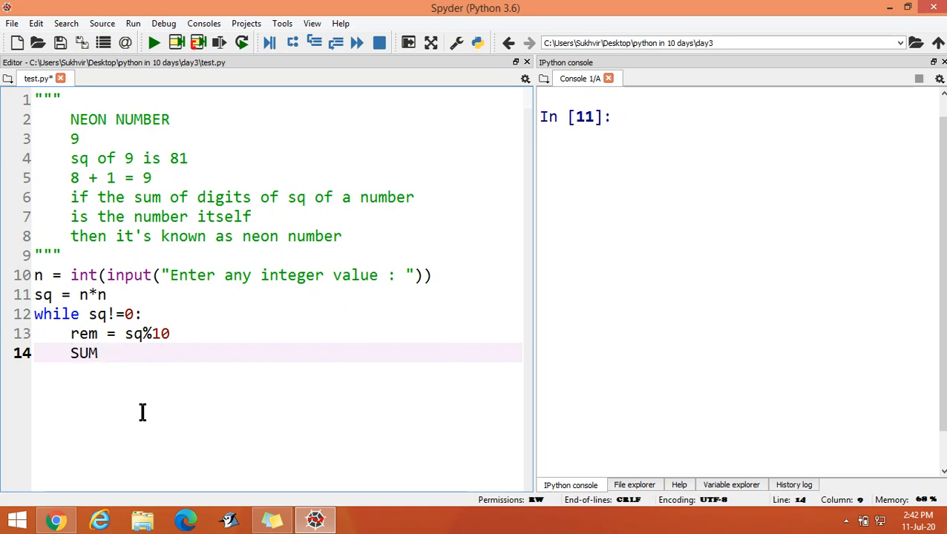
type("= SU")
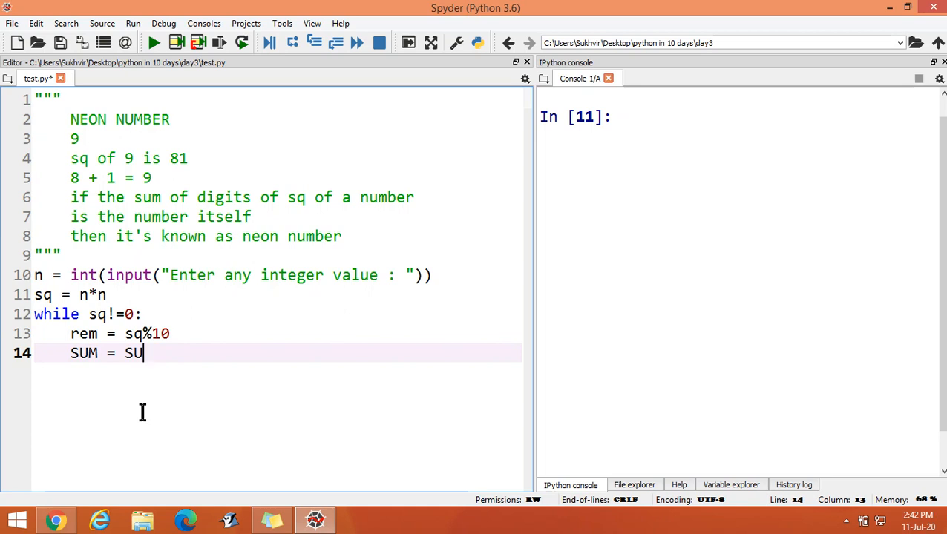
type("M =")
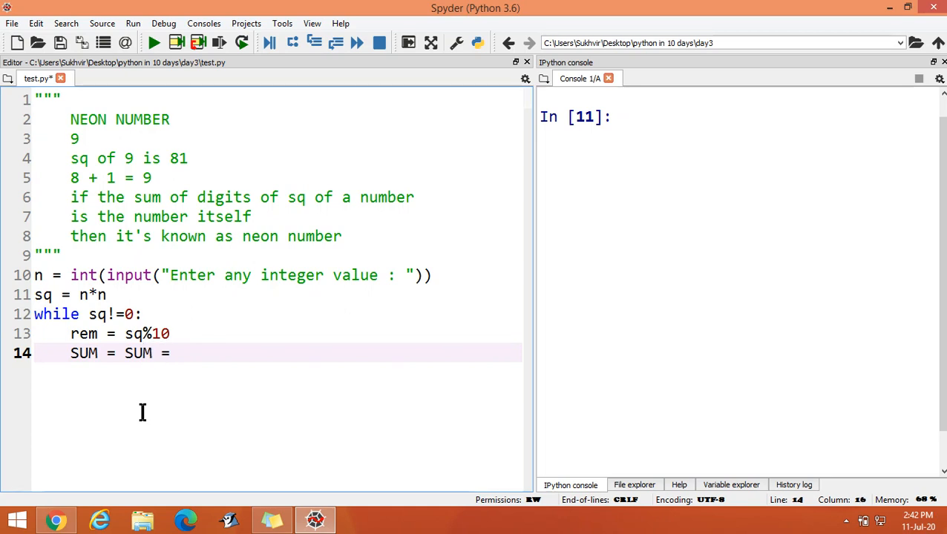
type("+ re")
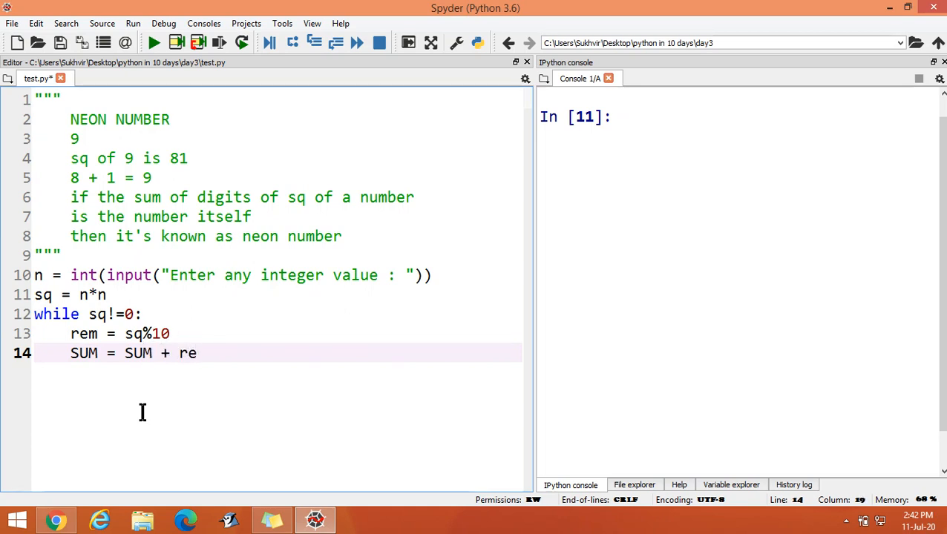
type("m")
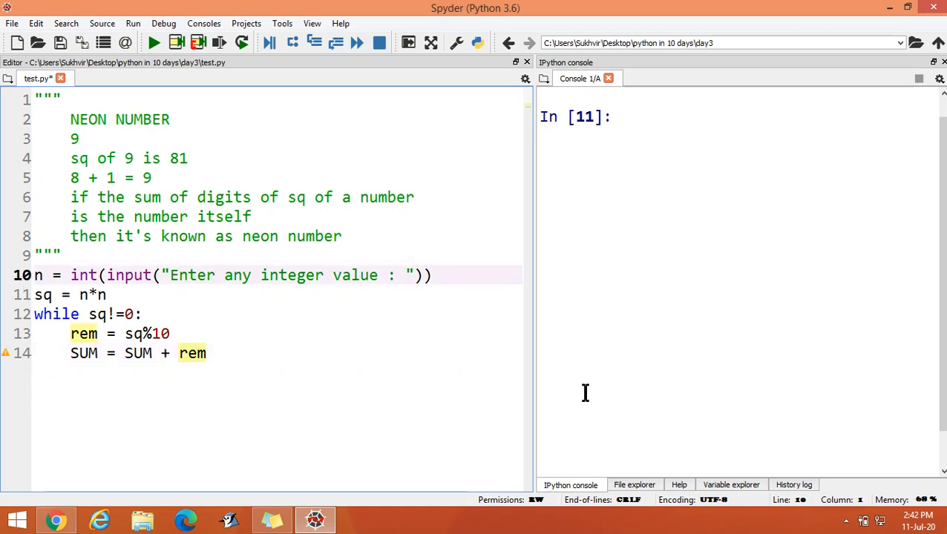
Step: Add SUM = 0 before the input line and sq = sq//10 inside the loop
type("SU")
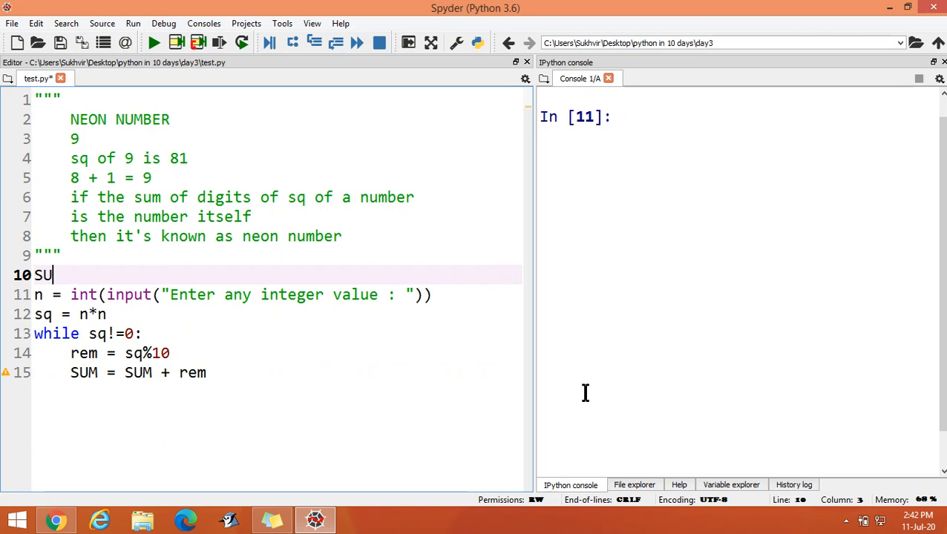
type("M = 0")
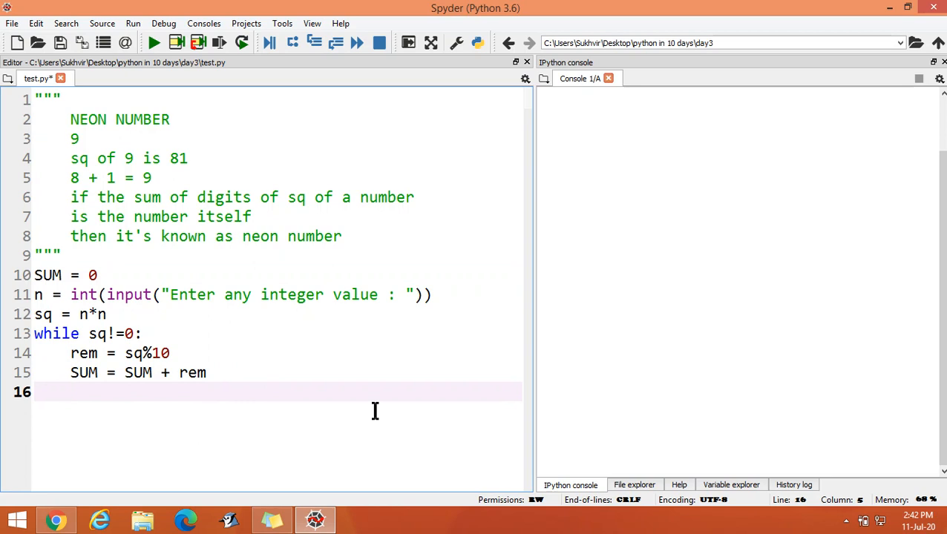
type("sq")
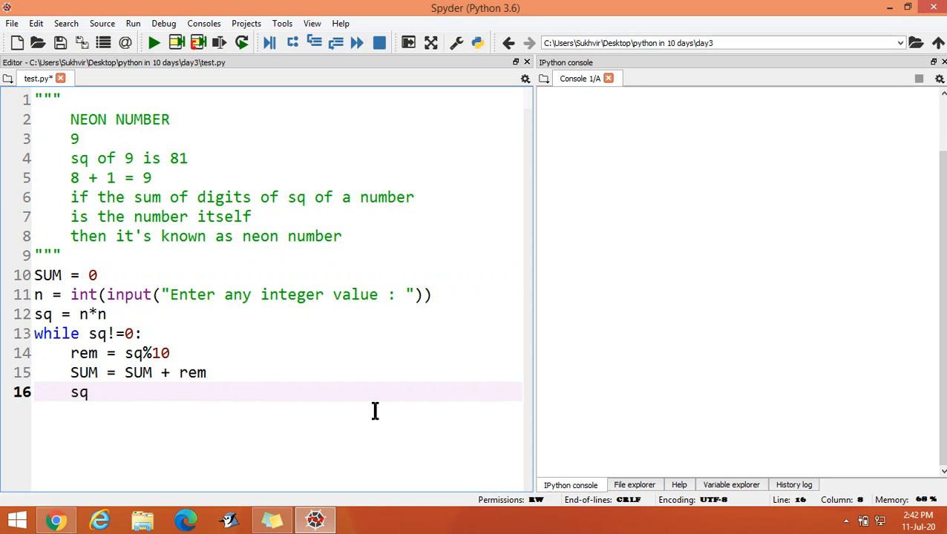
type("= sq")
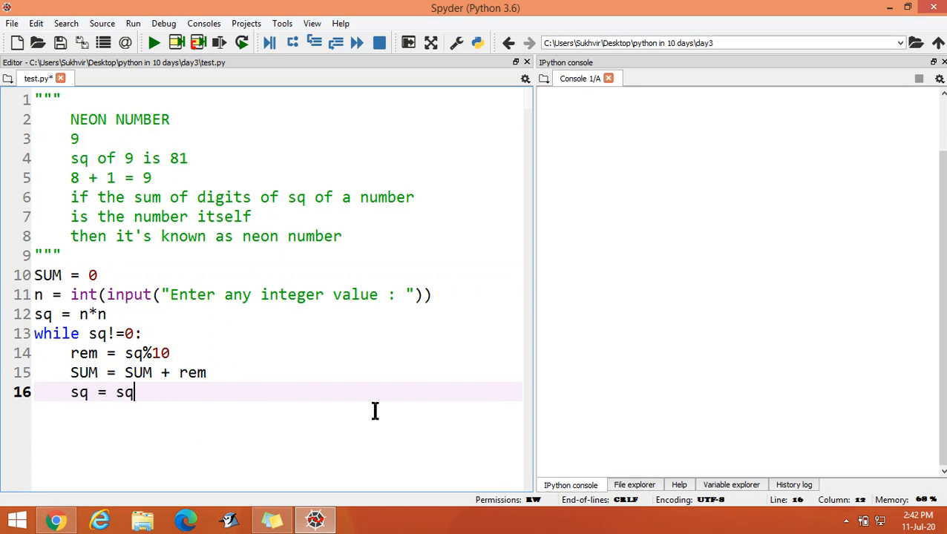
type("//10")
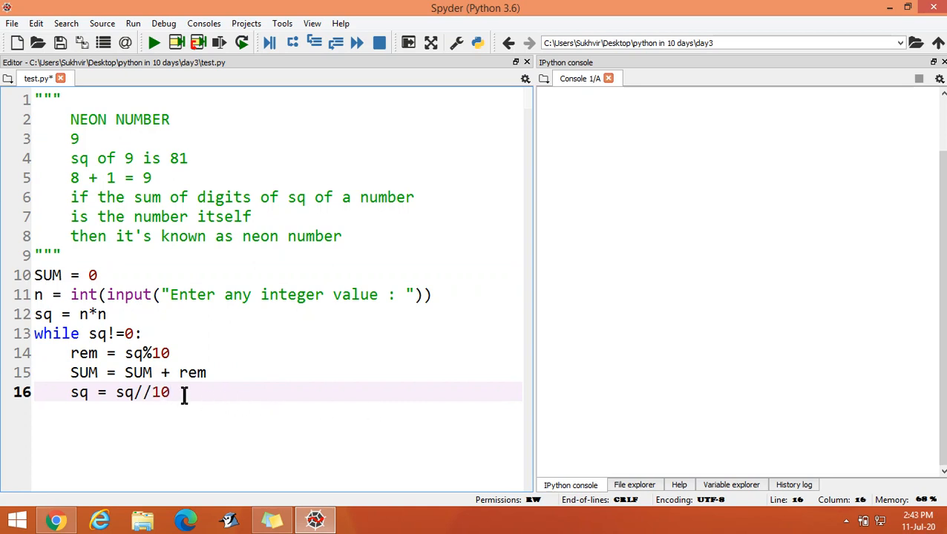
key("Return")
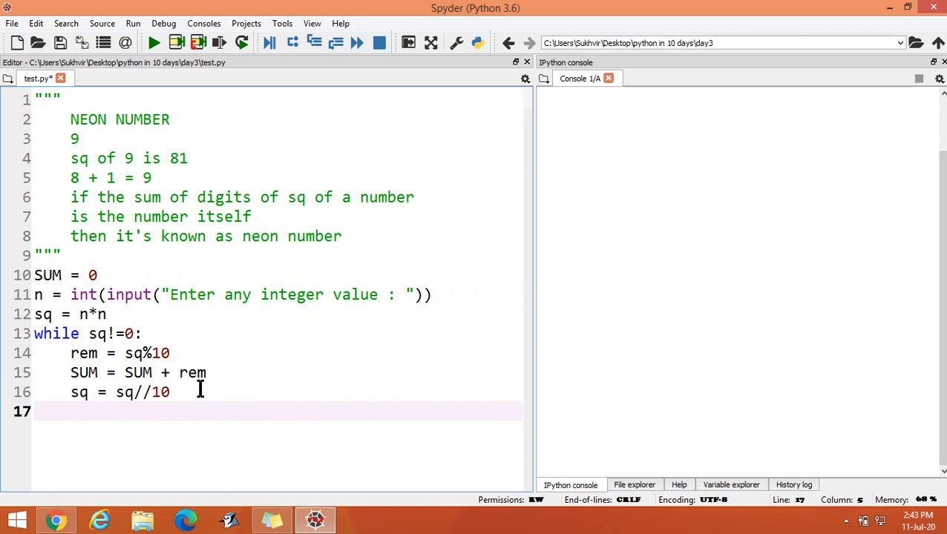
Step: Add print("Sum of the digits of sq of the number : ",SUM) as the final line
type("print")
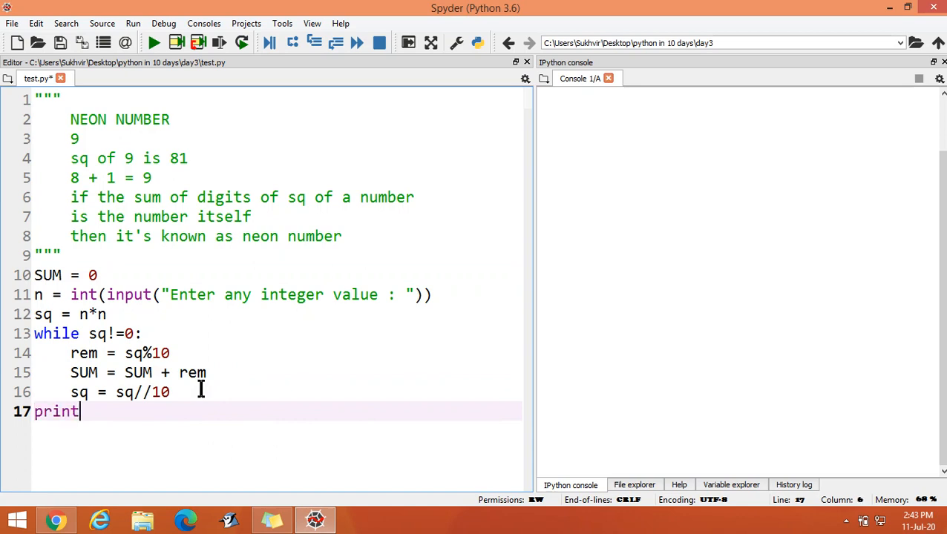
type("(\"")
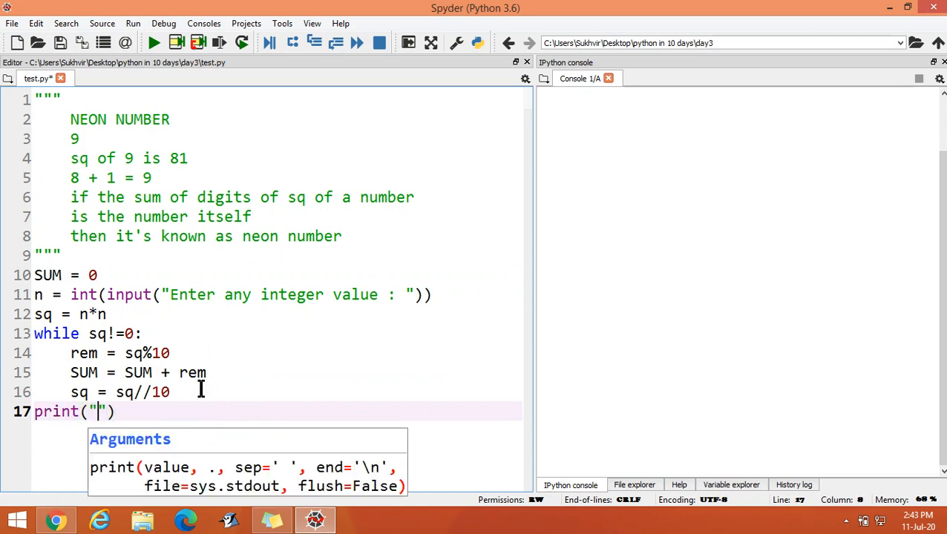
type("Sum")
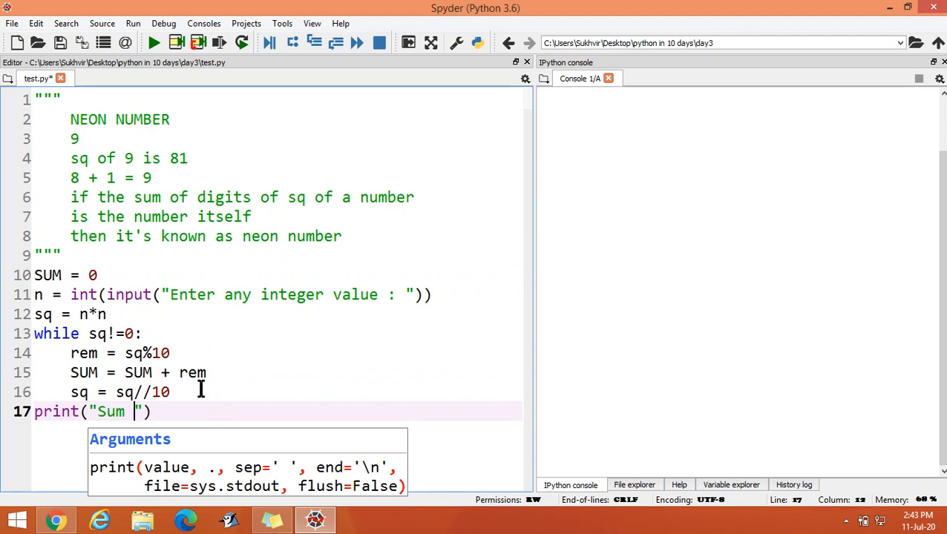
type("of the")
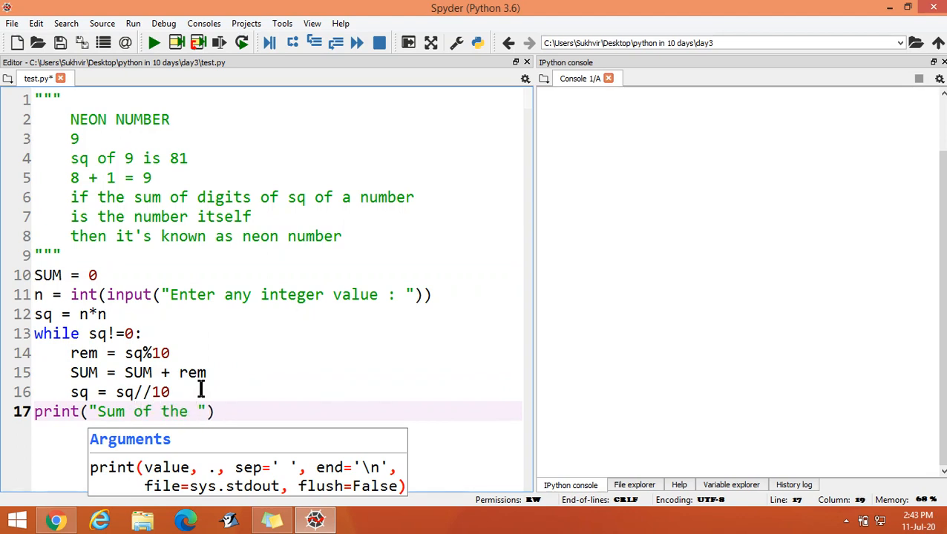
type("digits of")
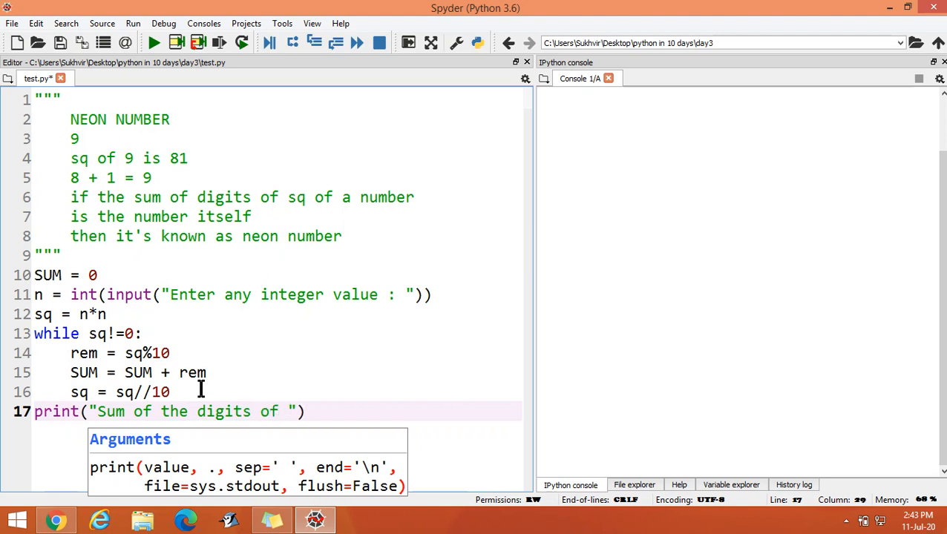
type("sq of")
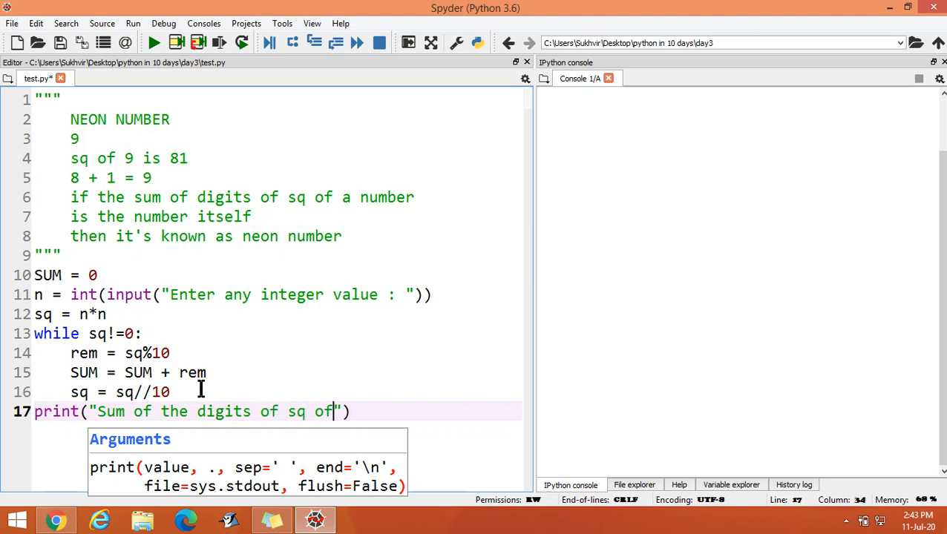
type("the nu")
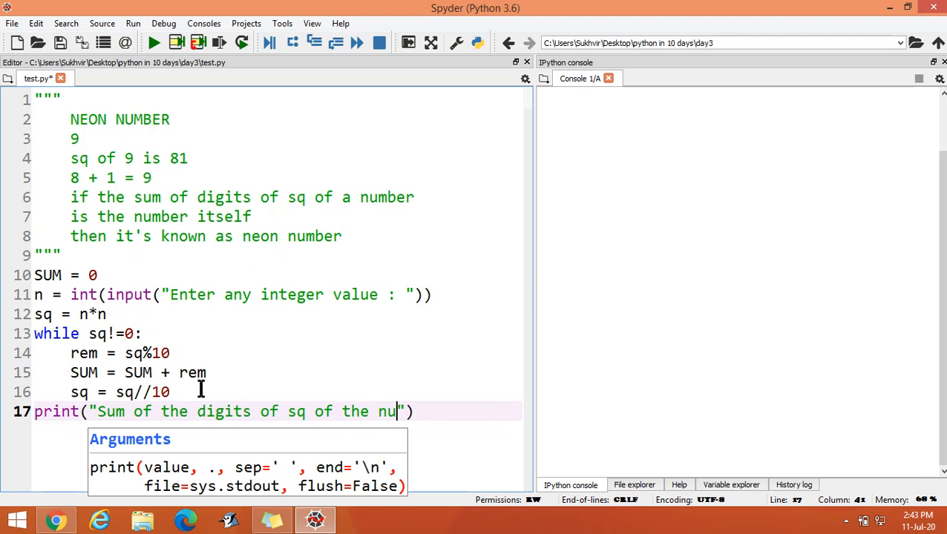
type("mber :")
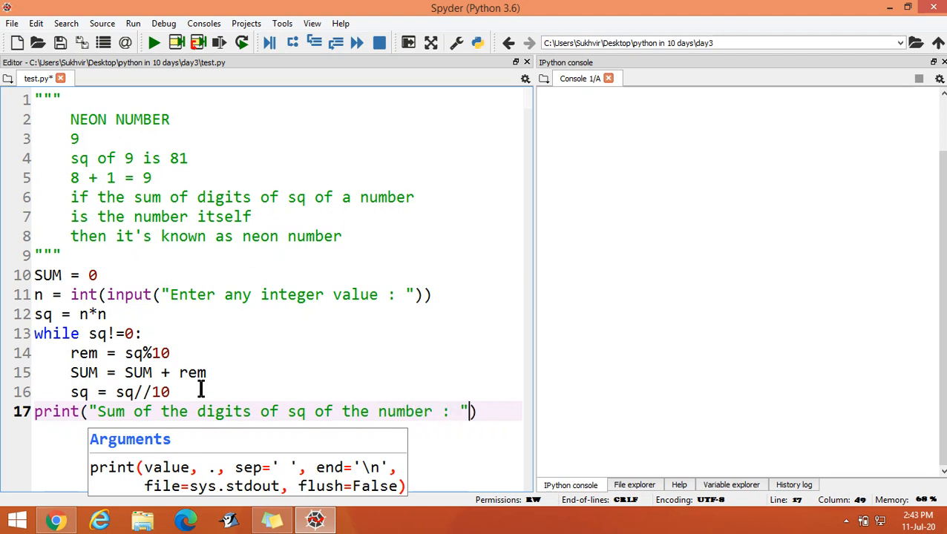
type(",SUM")
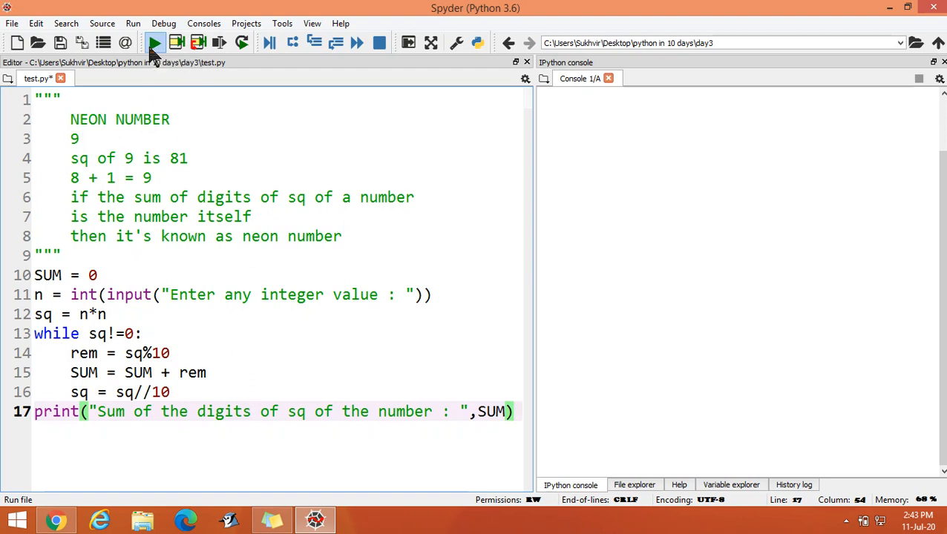
Step: Run the script with input 345 and get a digit sum of 18
left_click(153, 42)
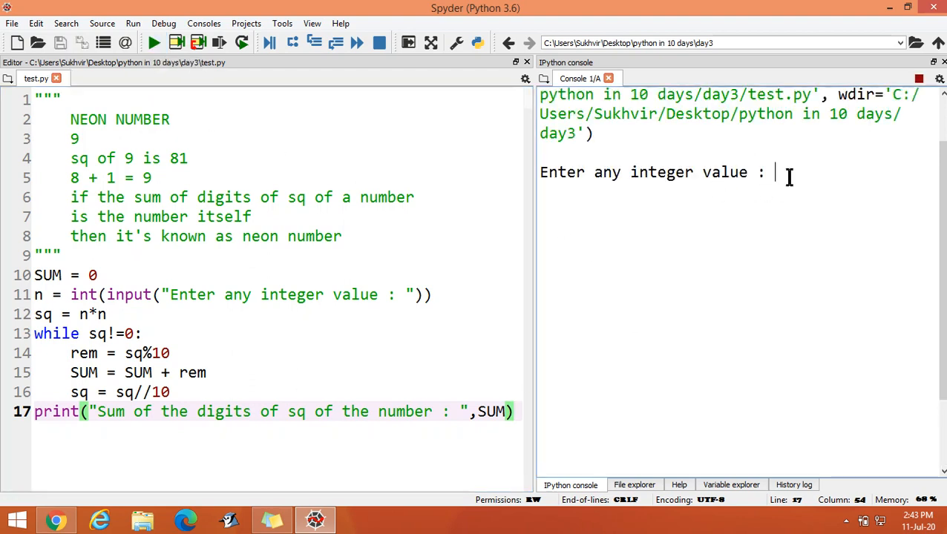
mouse_move(712, 364)
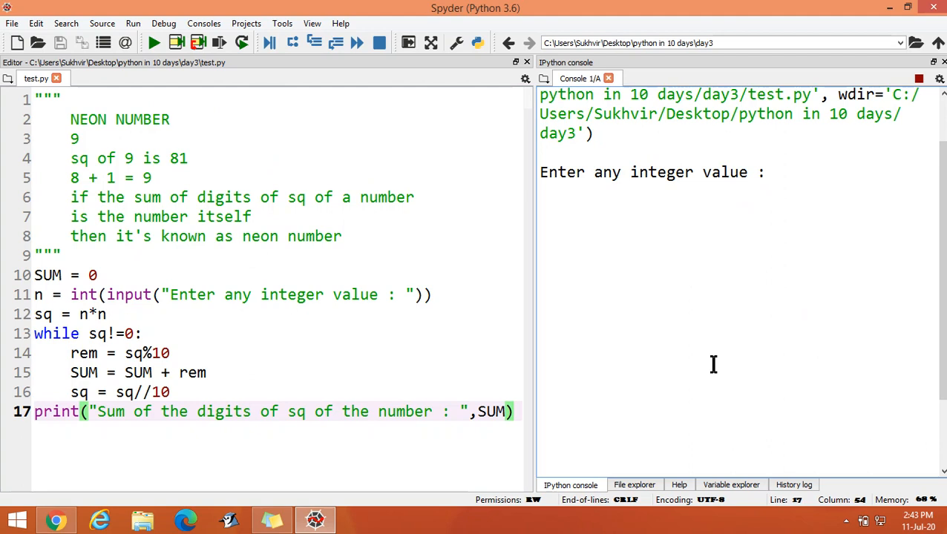
type("345")
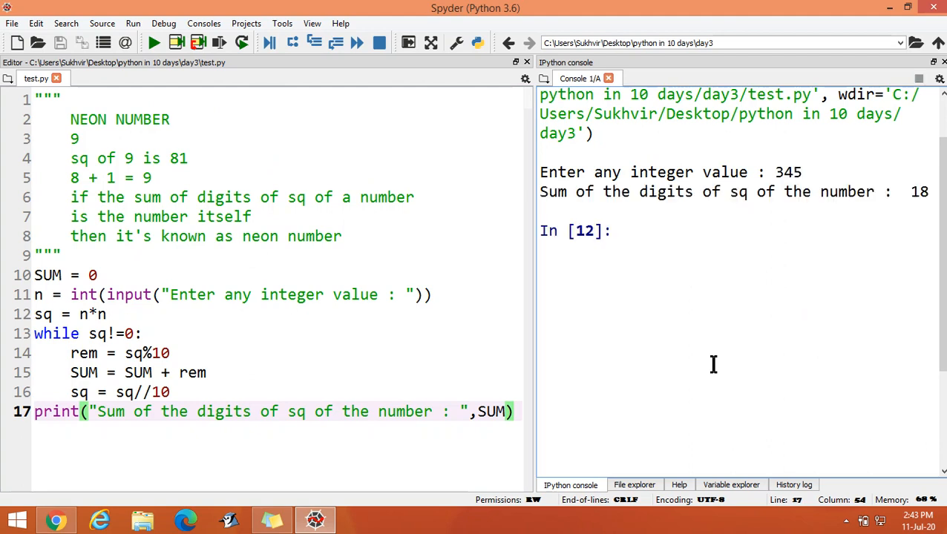
mouse_move(553, 209)
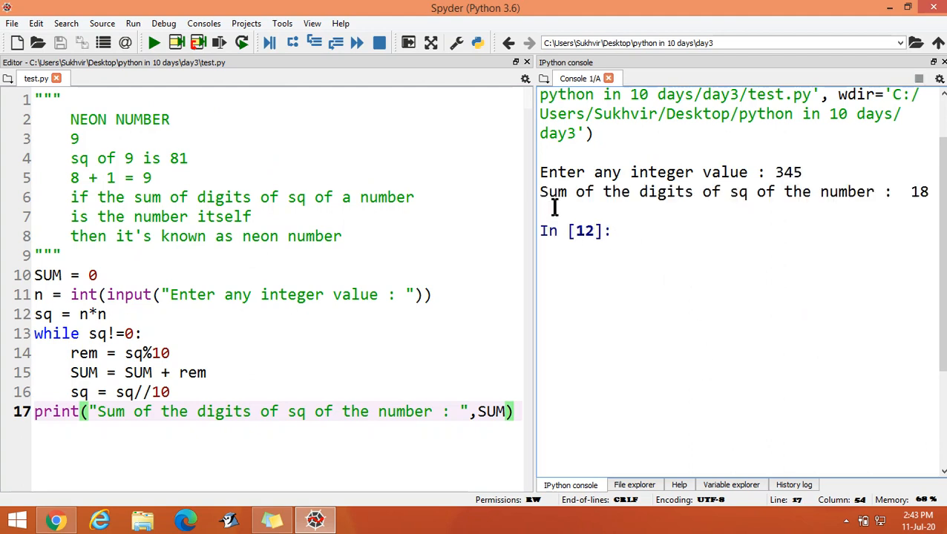
mouse_move(649, 213)
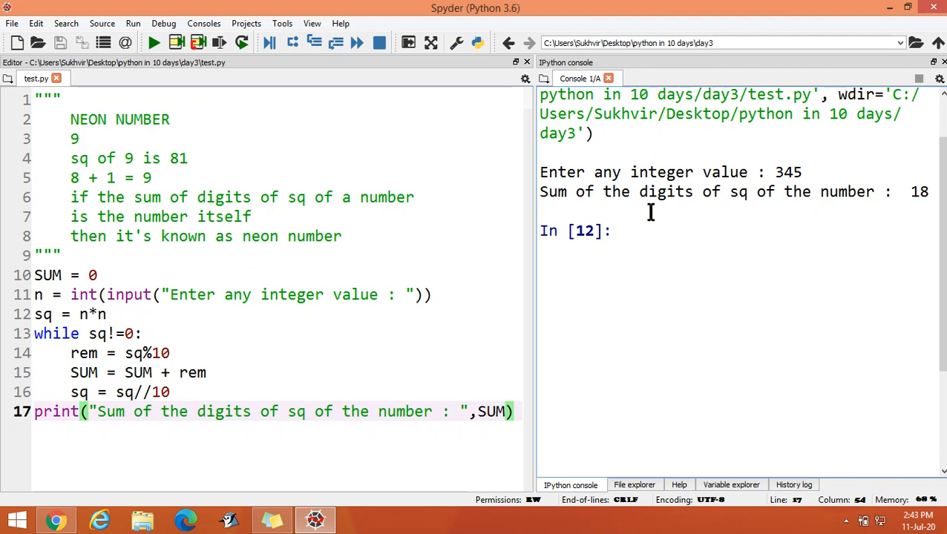
mouse_move(929, 210)
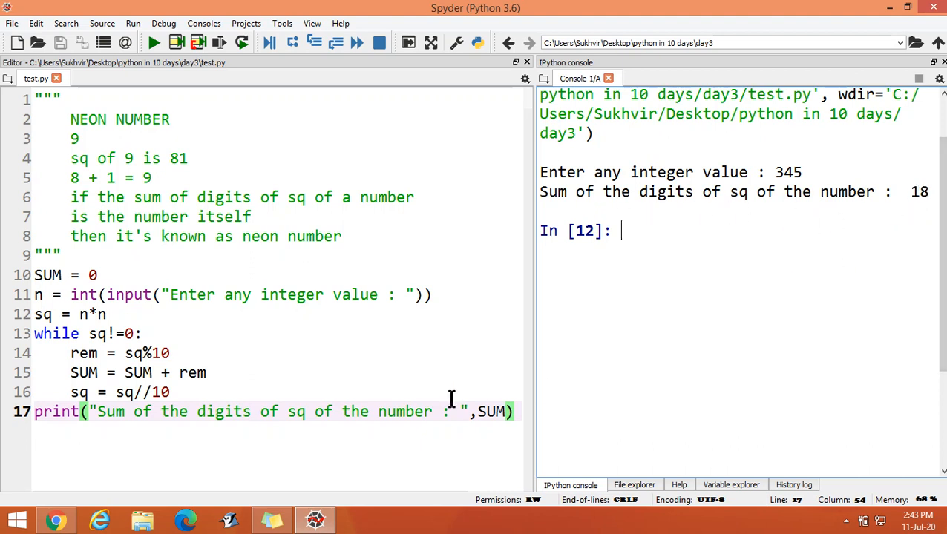
Step: Insert print("Square : ",sq) on a new line right after sq = n*n
left_click(106, 314)
type("pri")
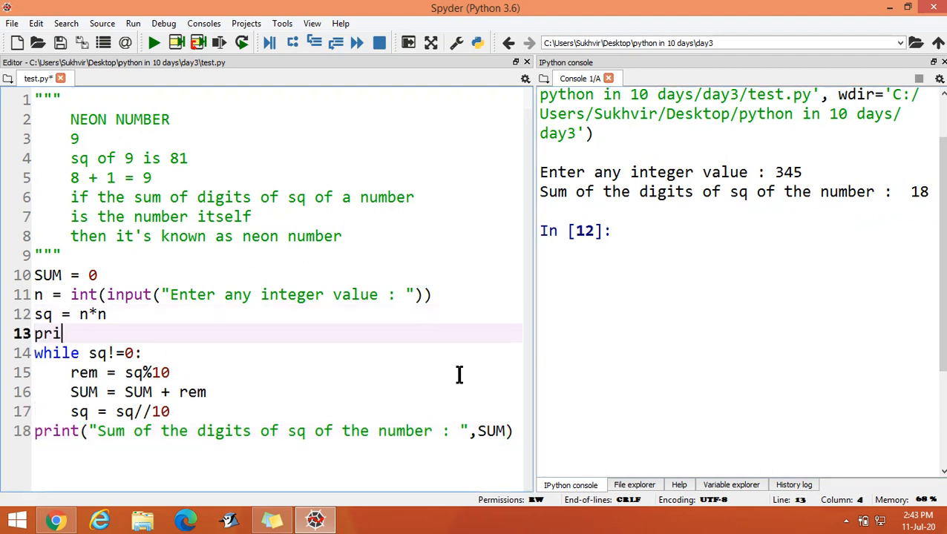
type("nt(\"Square :")
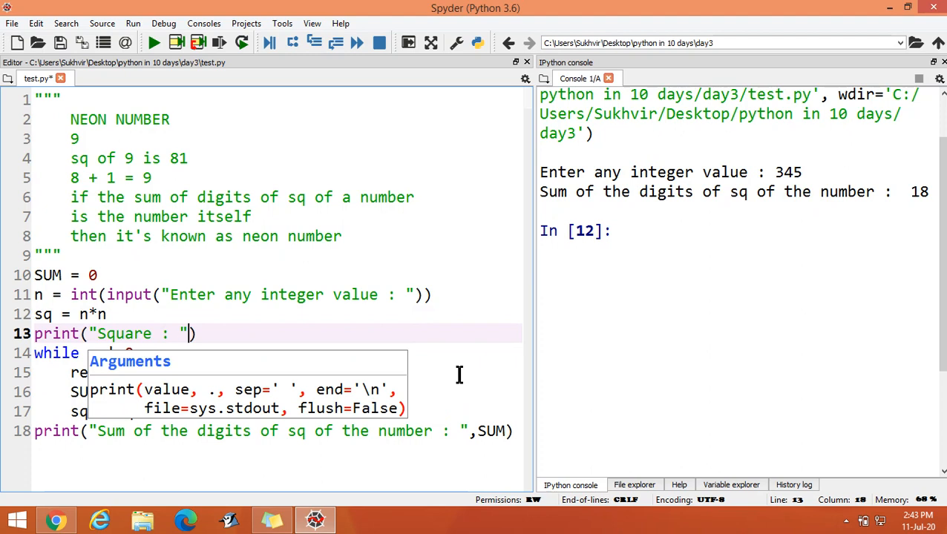
type(",sq")
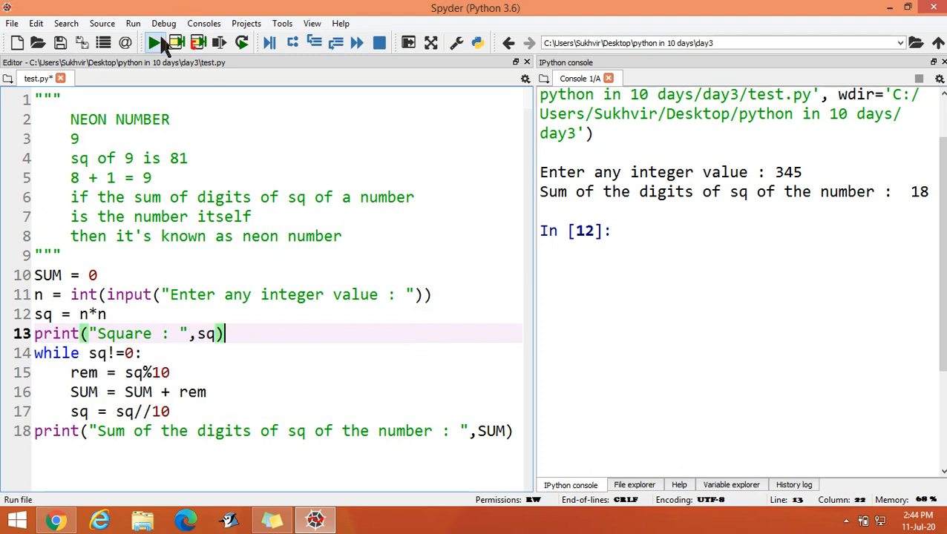
Step: Rerun the script with 321 and check the console shows Square 103041 and sum 9
left_click(154, 43)
type("321")
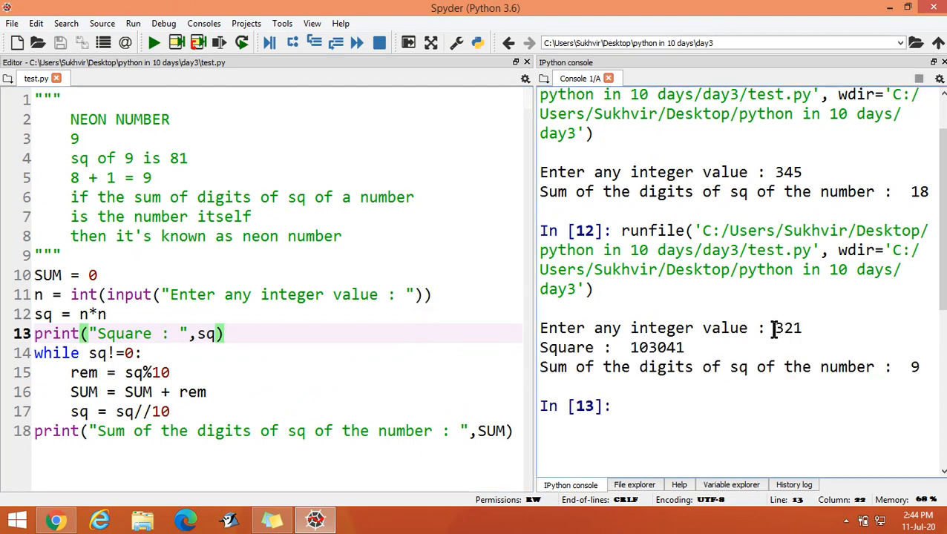
scroll("up", 3)
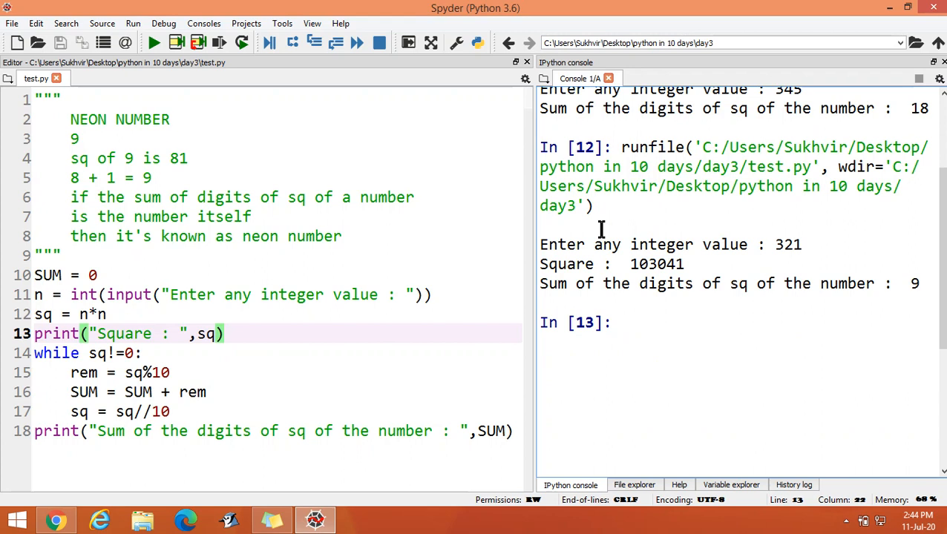
mouse_move(652, 272)
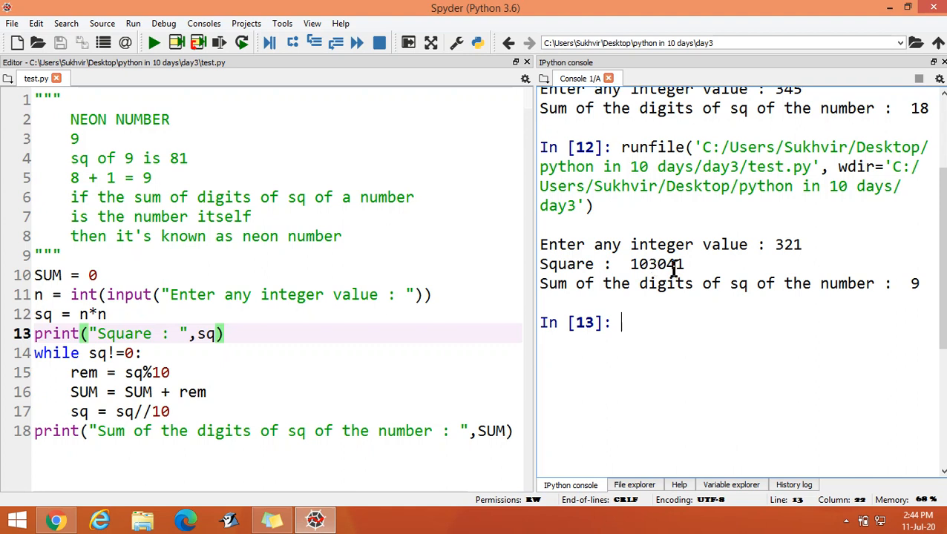
mouse_move(889, 322)
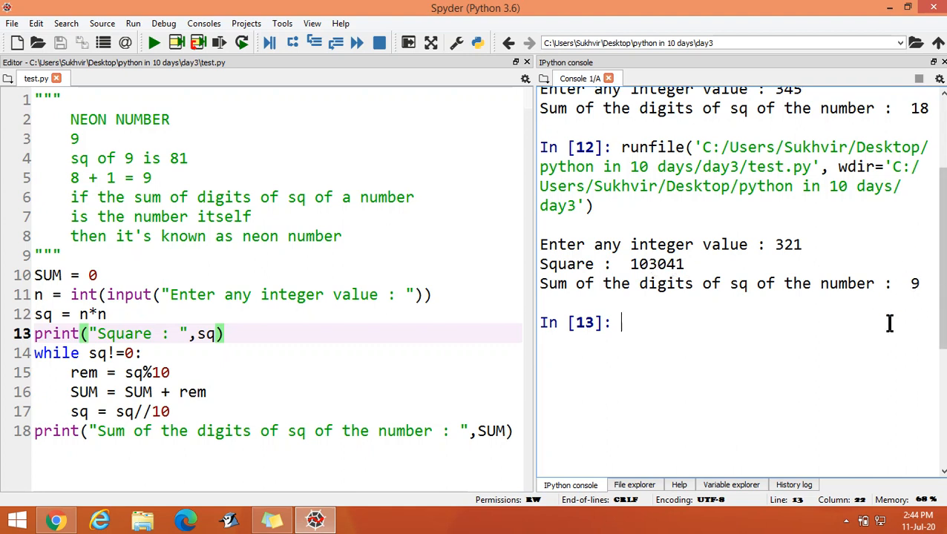
mouse_move(736, 300)
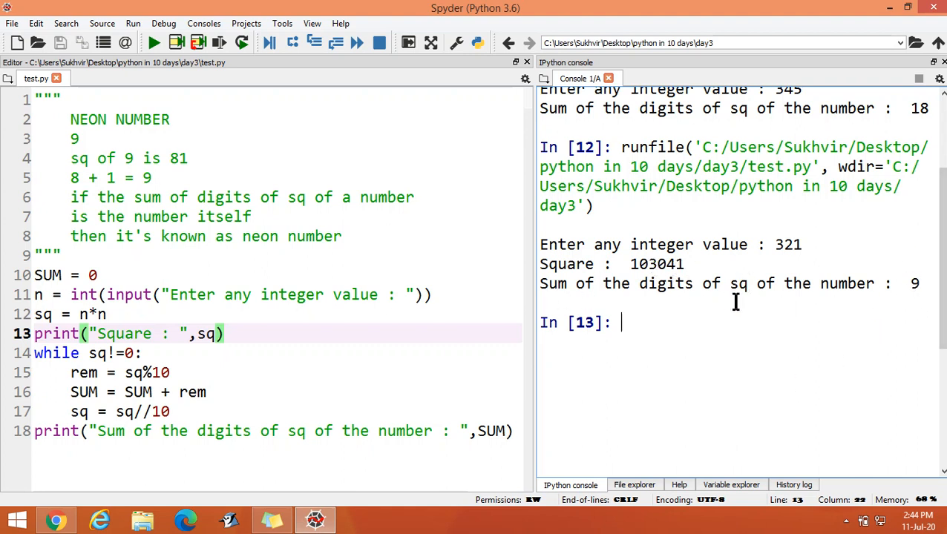
mouse_move(798, 282)
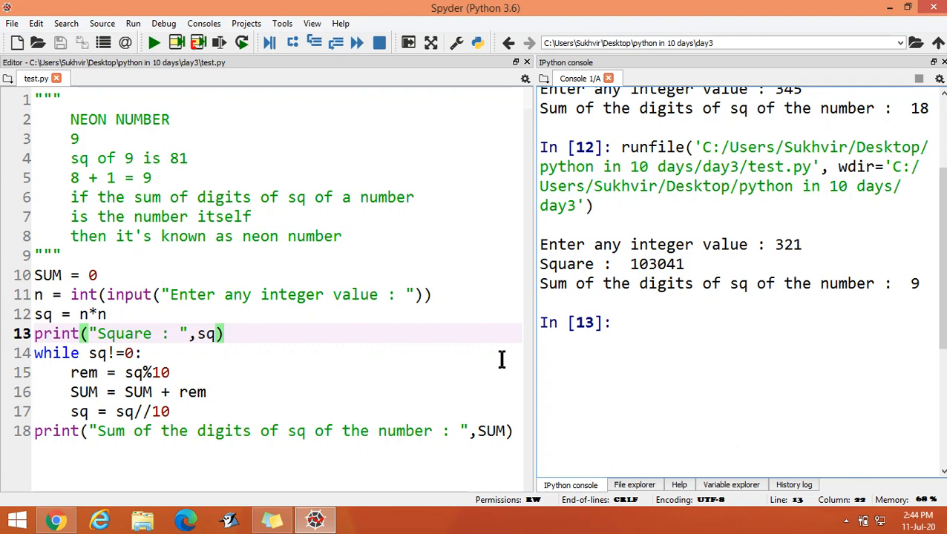
Step: Add if SUM == n: printing "Number is NEON" after the digit-sum print
key("Return")
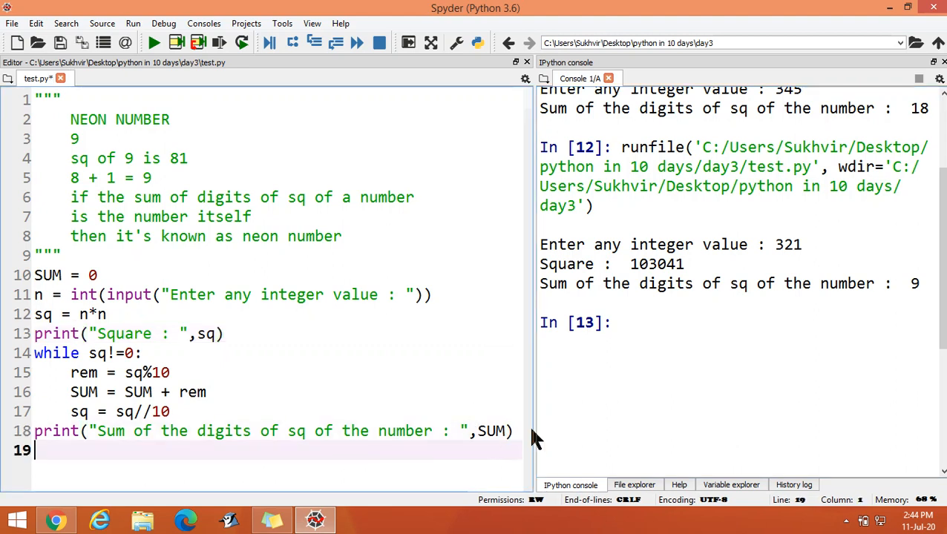
type("if")
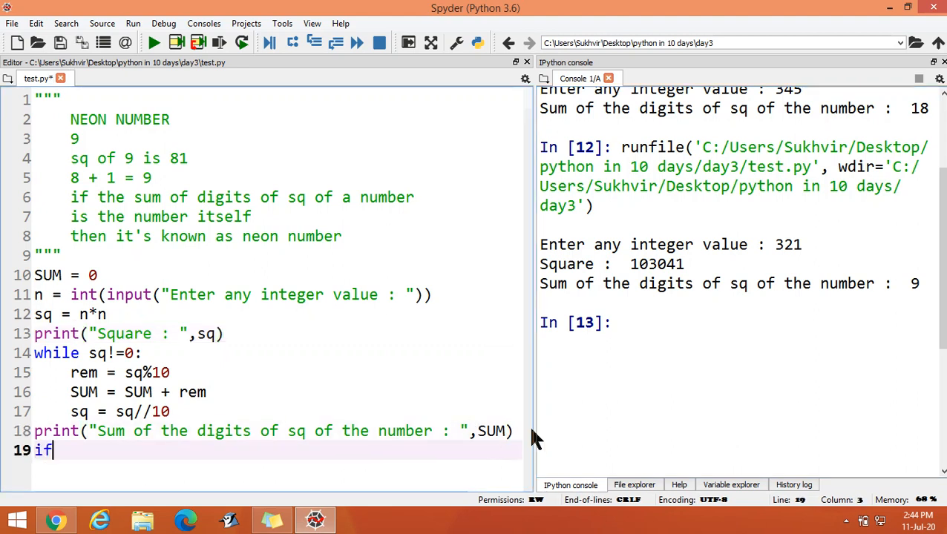
type("S")
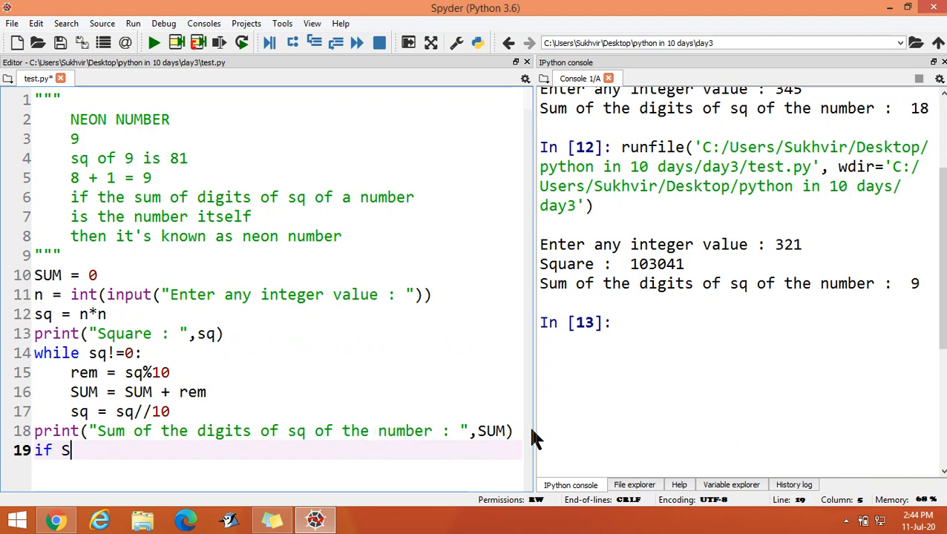
type("UM ==")
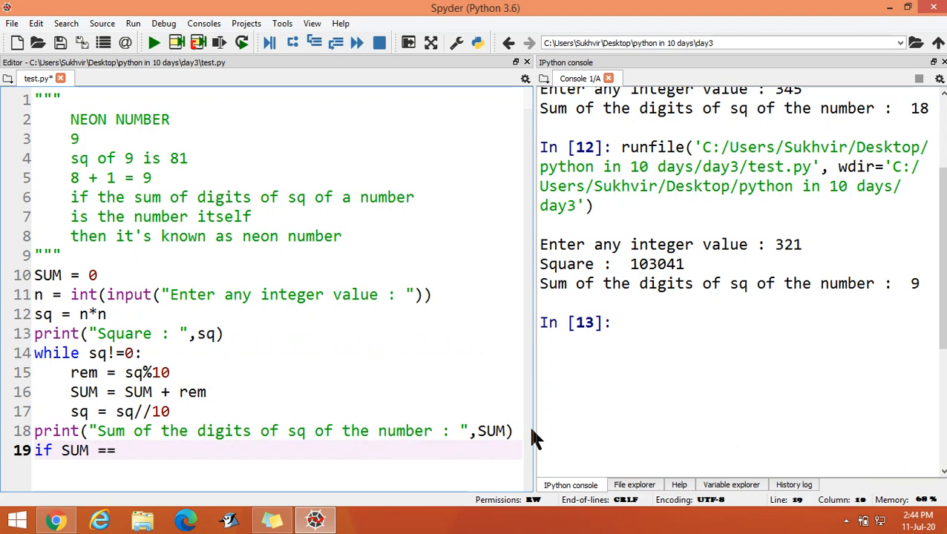
type("n;")
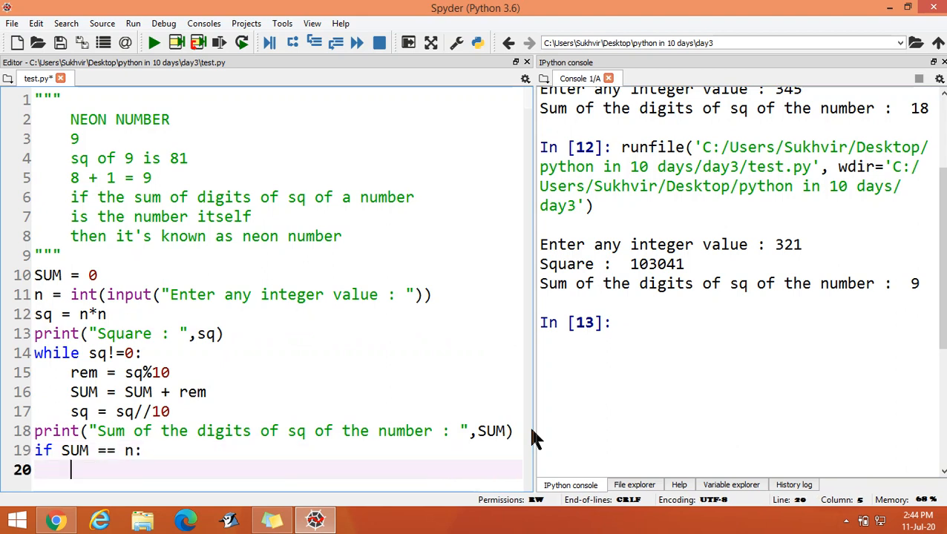
type("print(\"")
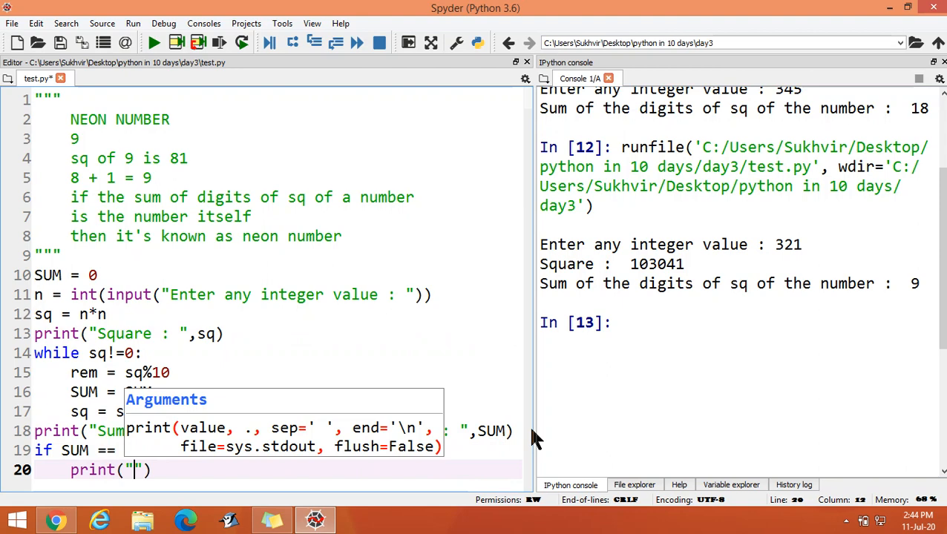
type("Number is N")
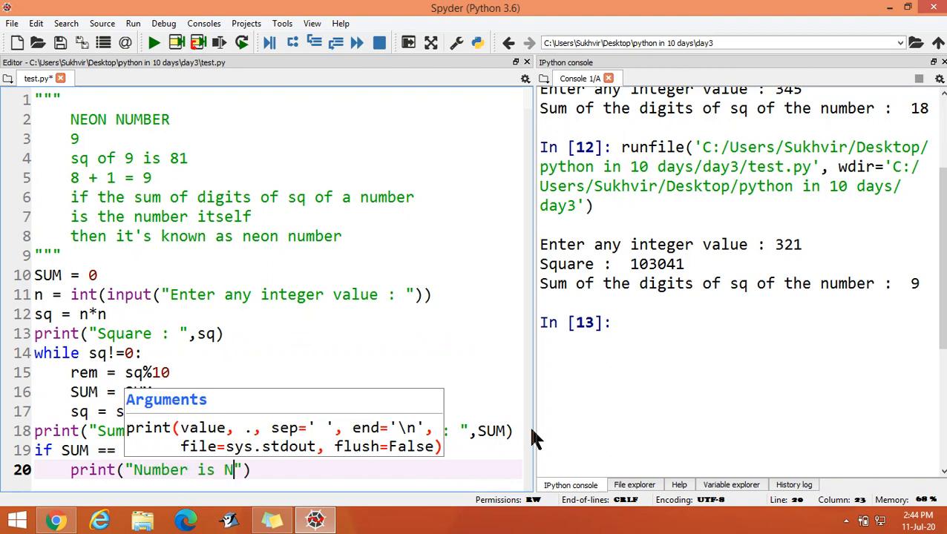
type("EON")
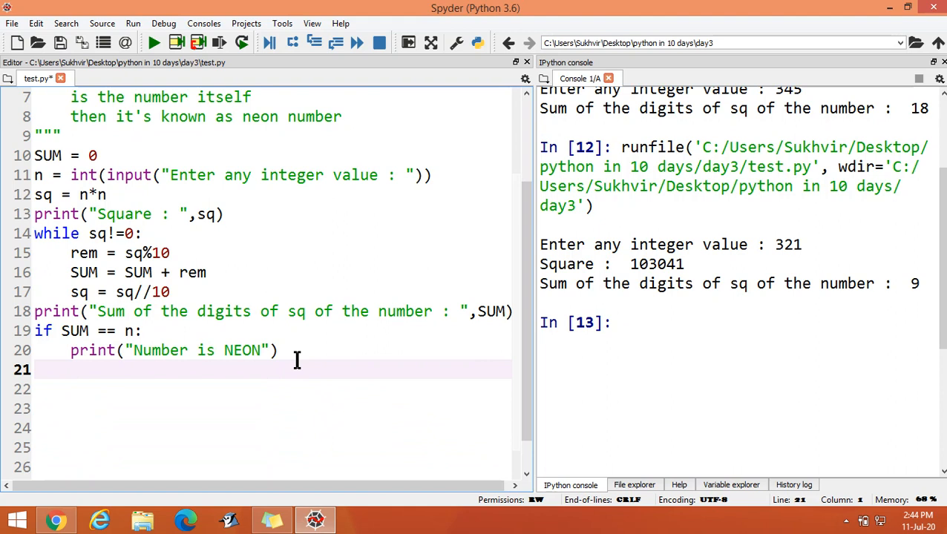
Step: Add an else: branch printing "Not a NEON Number"
type("else:")
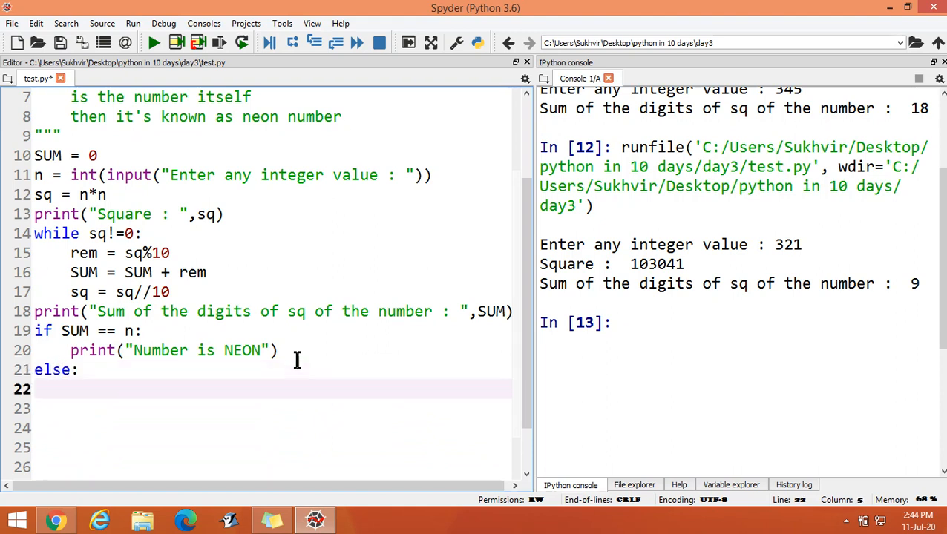
type("print")
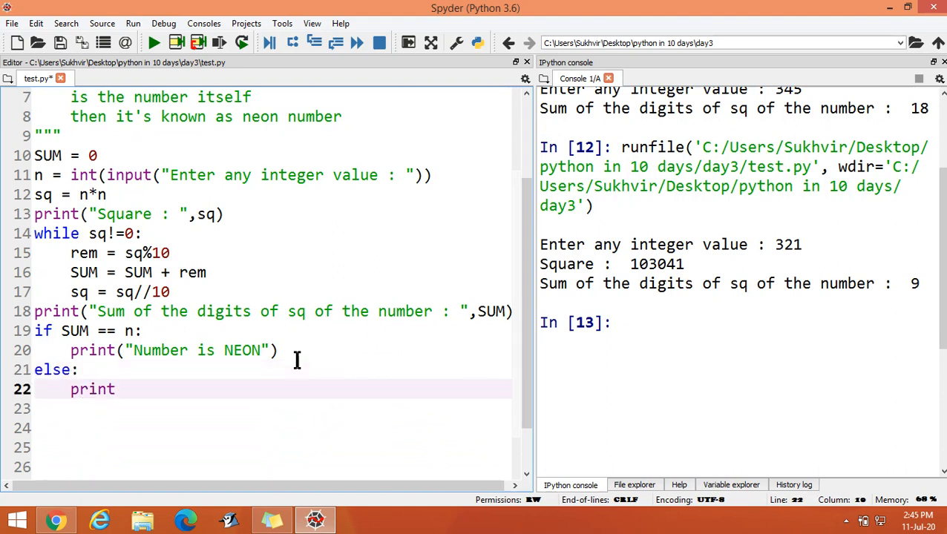
type("(\"\")")
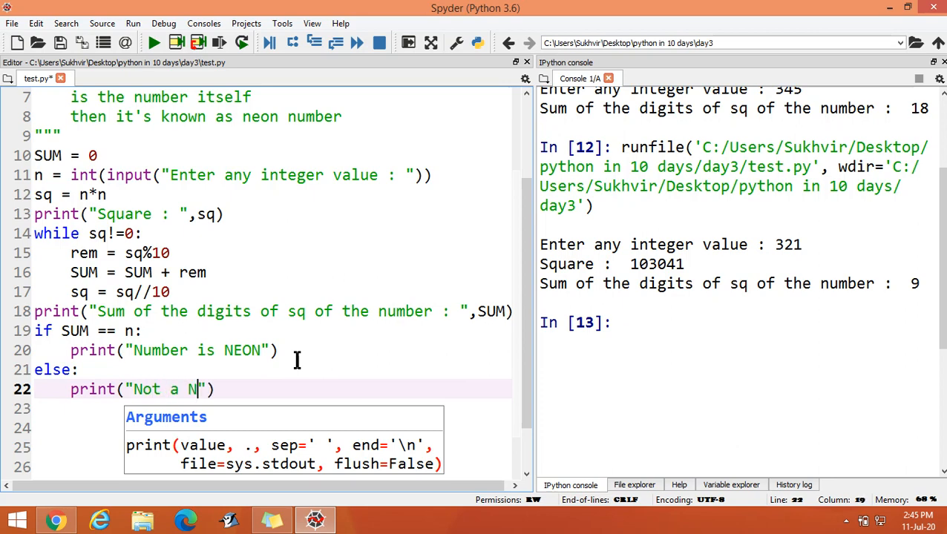
type("EON Number")
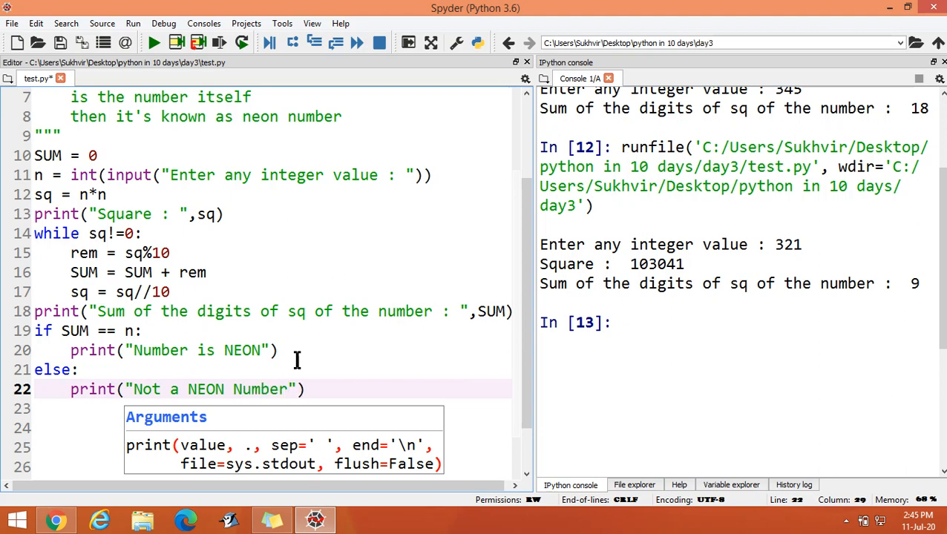
Step: Save and run the script, testing it with input 45
left_click(155, 42)
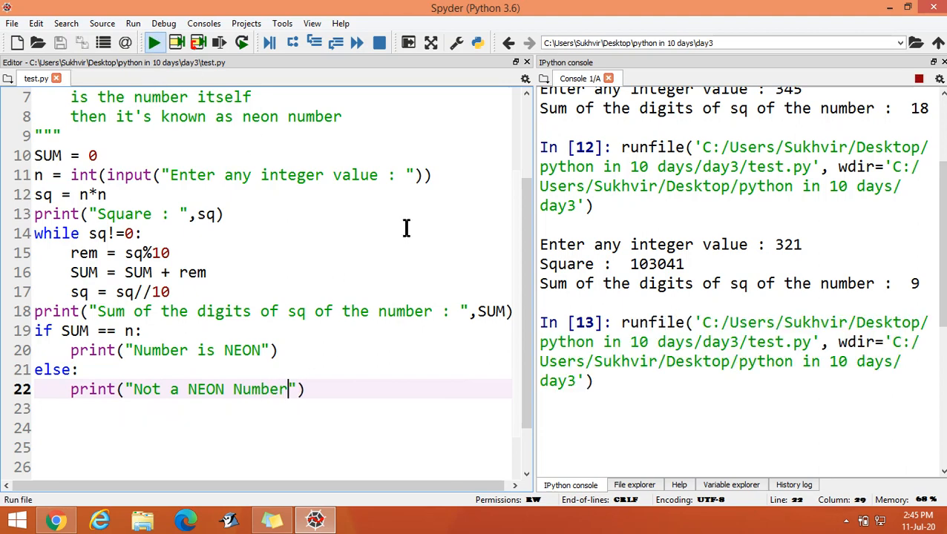
left_click(154, 42)
type("45")
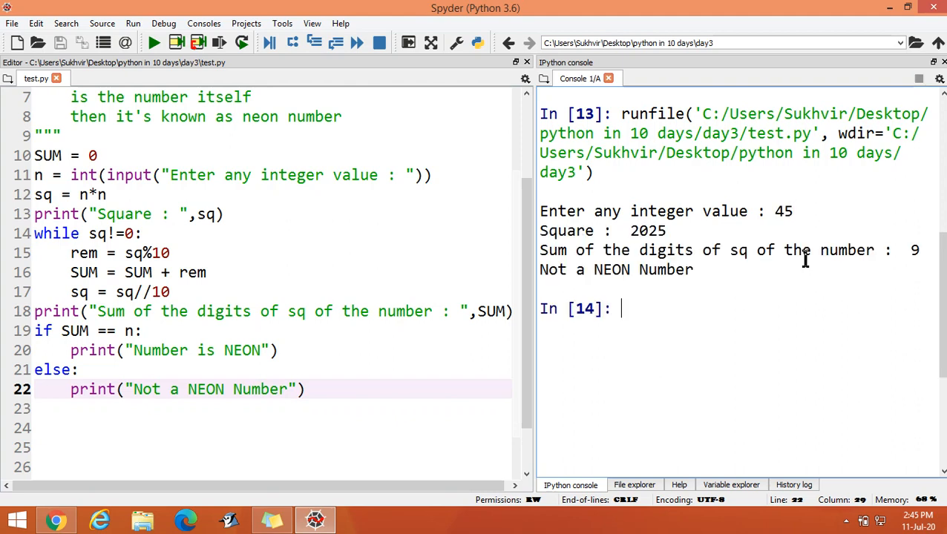
mouse_move(626, 293)
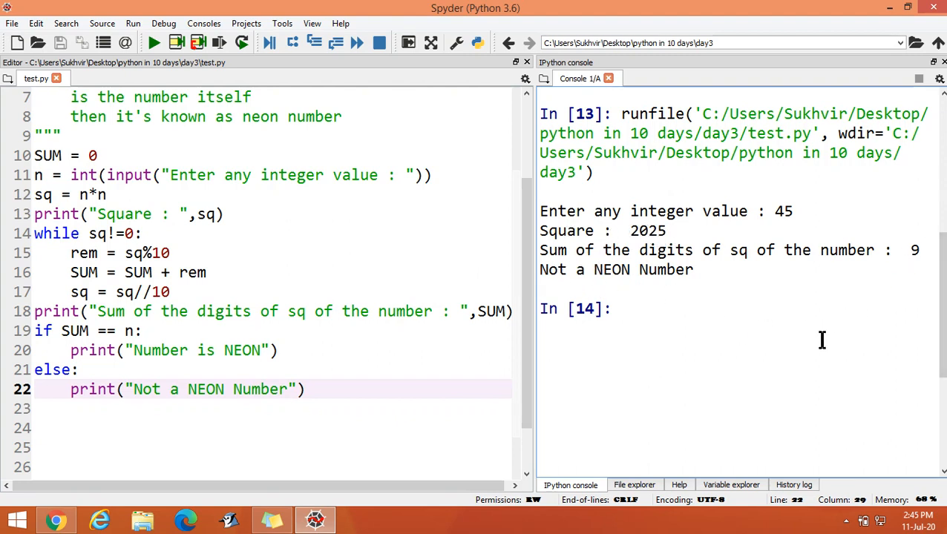
Step: Rerun the script with input 9 to confirm it reports a NEON number
left_click(154, 43)
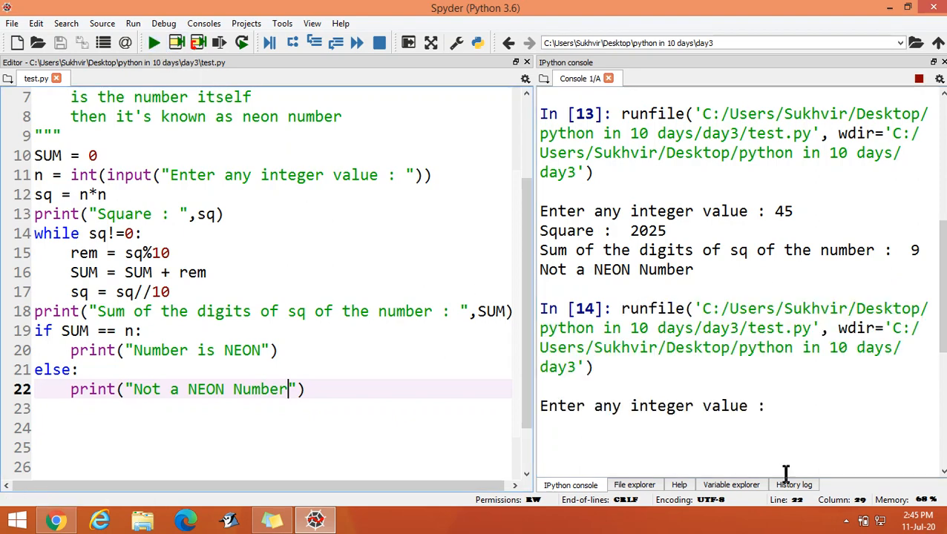
type("9")
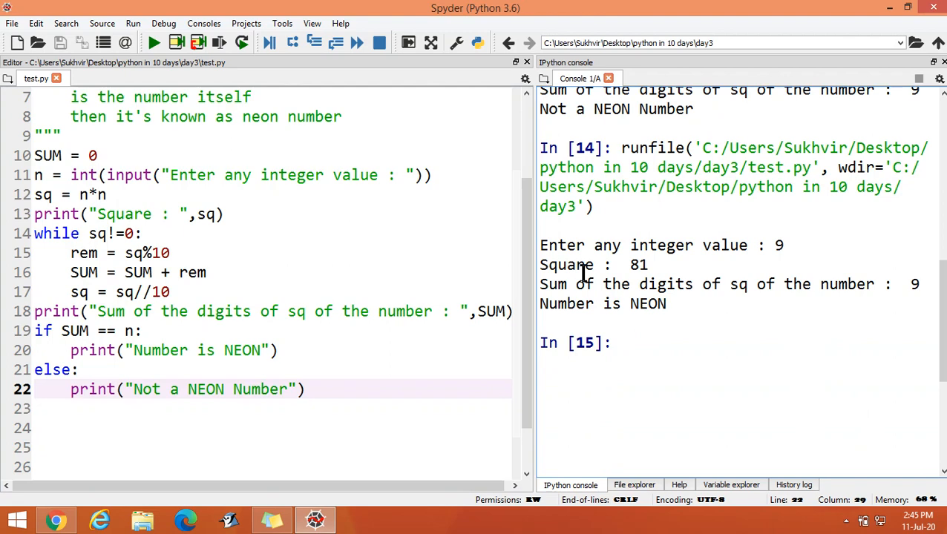
mouse_move(852, 267)
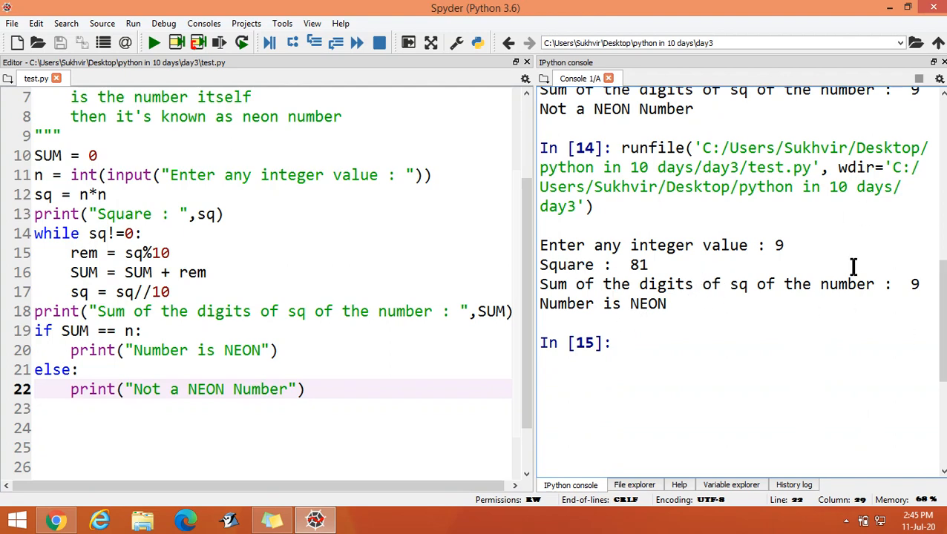
mouse_move(356, 423)
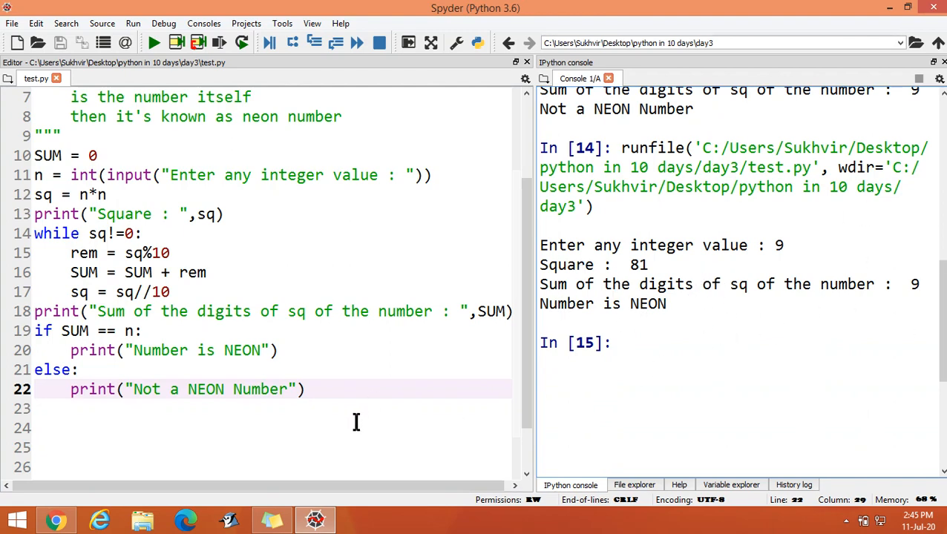
scroll("down", 3)
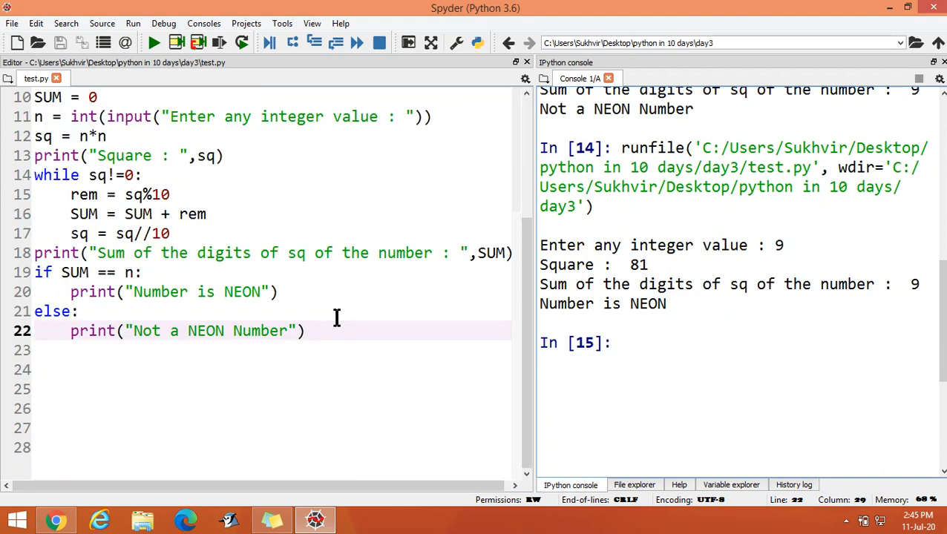
scroll("up", 3)
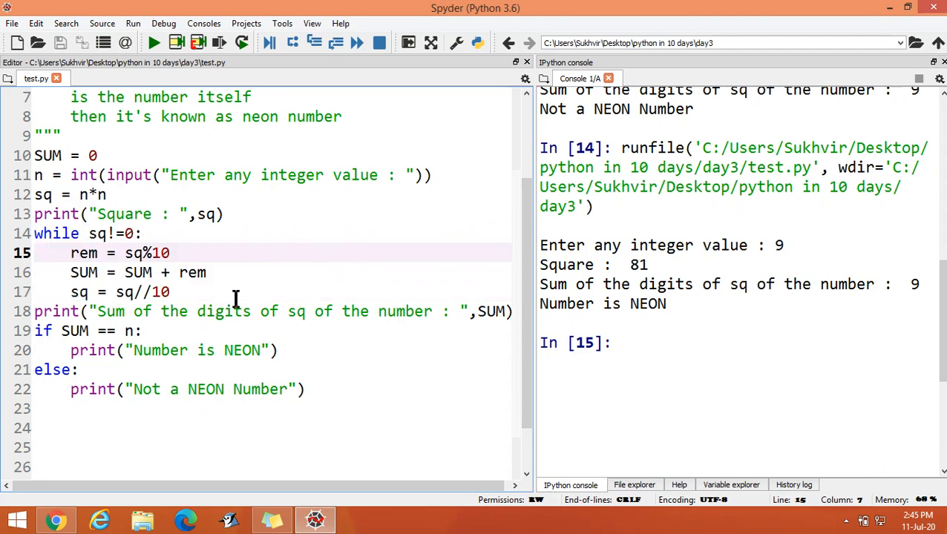
double_click(83, 253)
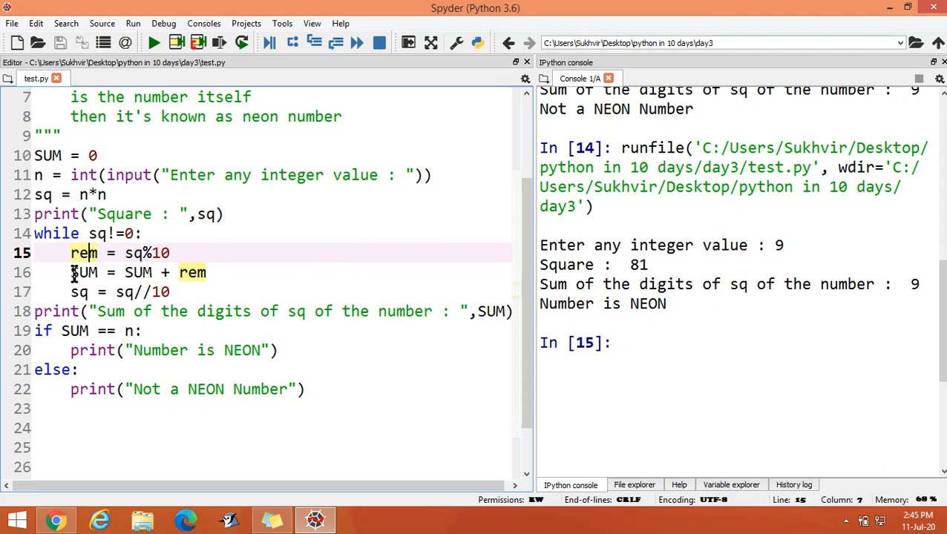
left_click(210, 272)
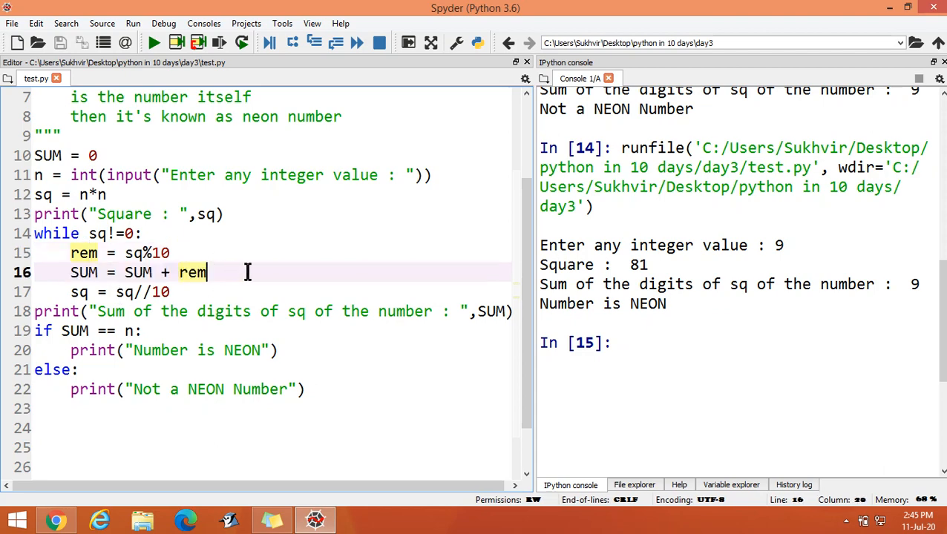
left_click(35, 155)
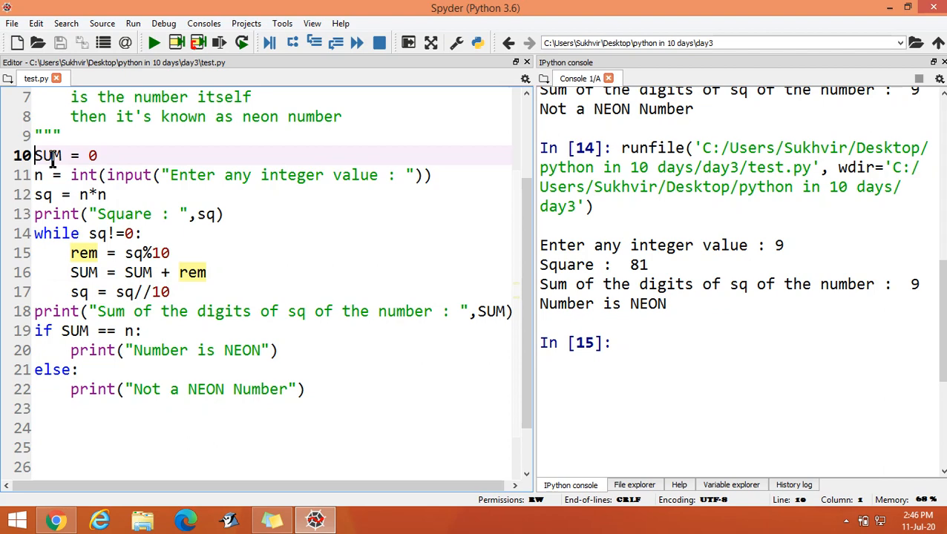
left_click(304, 389)
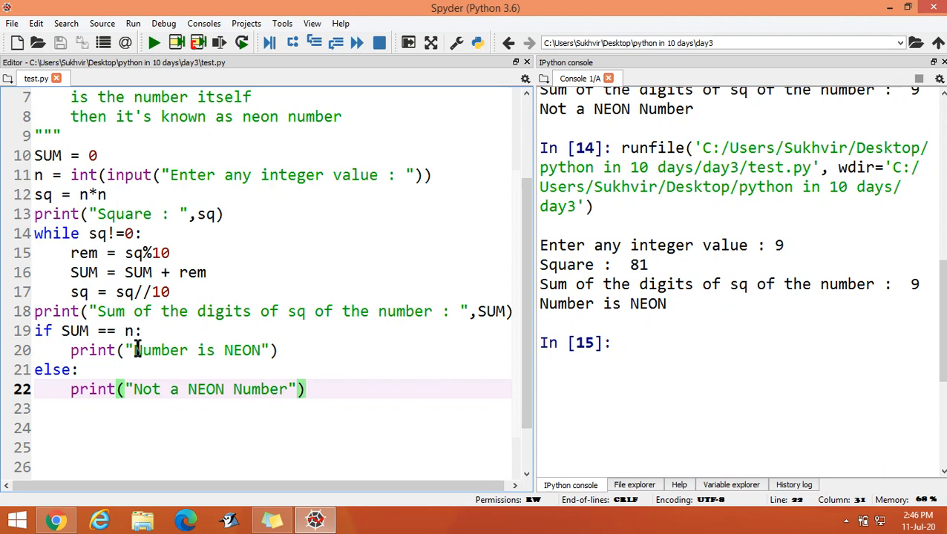
mouse_move(514, 299)
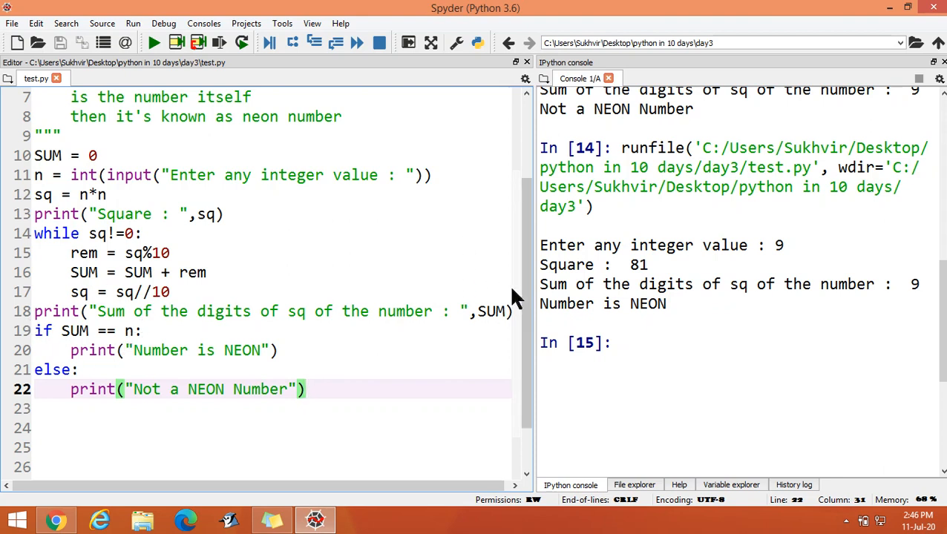